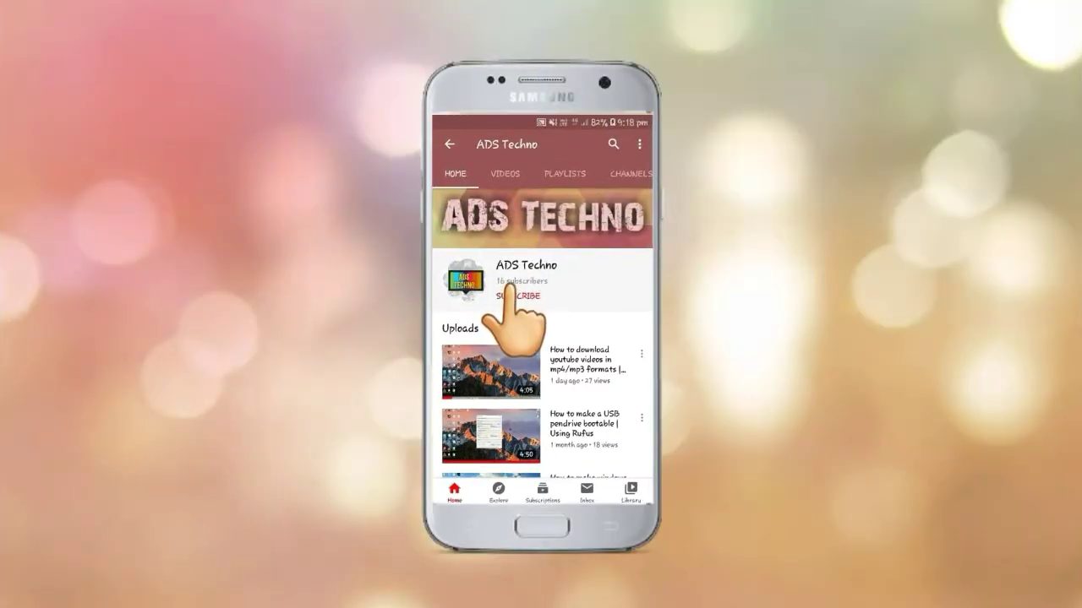
Launch a blank, untitled Notepad document by running NOTEPAD from the Run box.
click(516, 296)
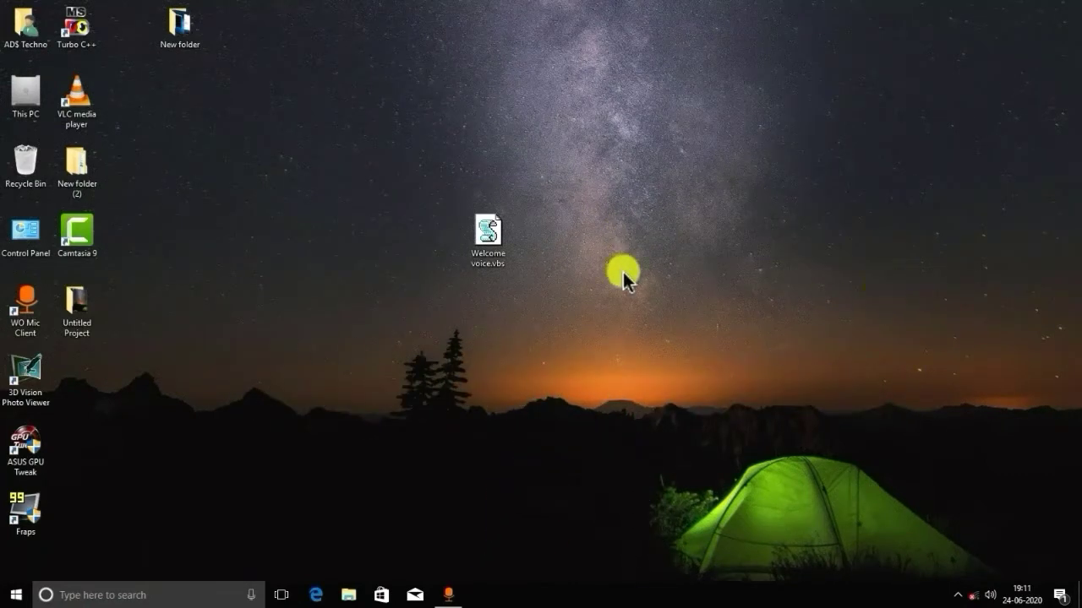
click(488, 229)
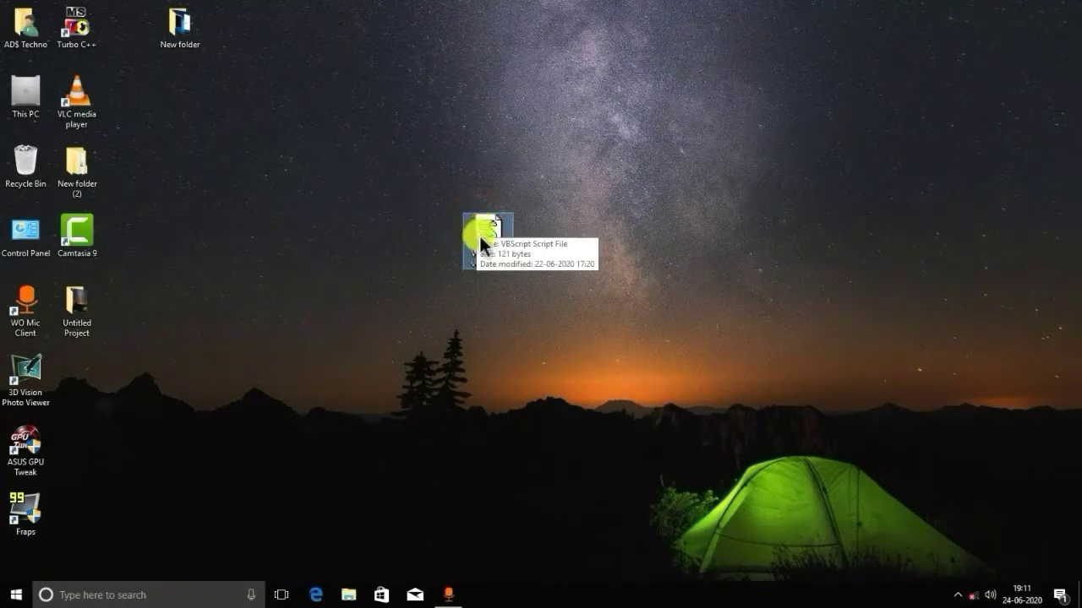
right_click(613, 261)
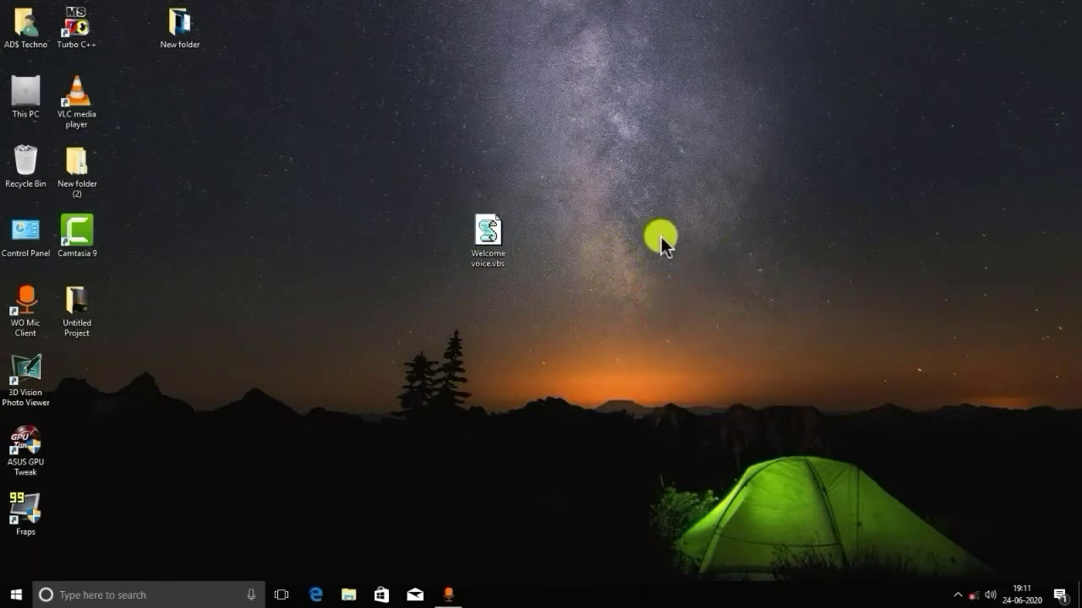
mouse_move(262, 157)
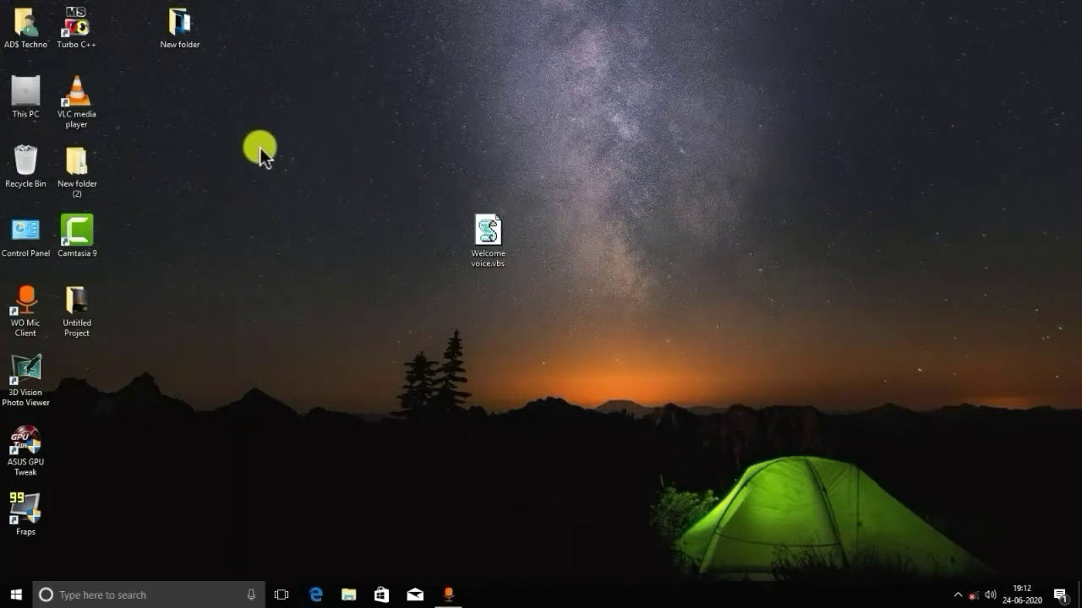
mouse_move(245, 177)
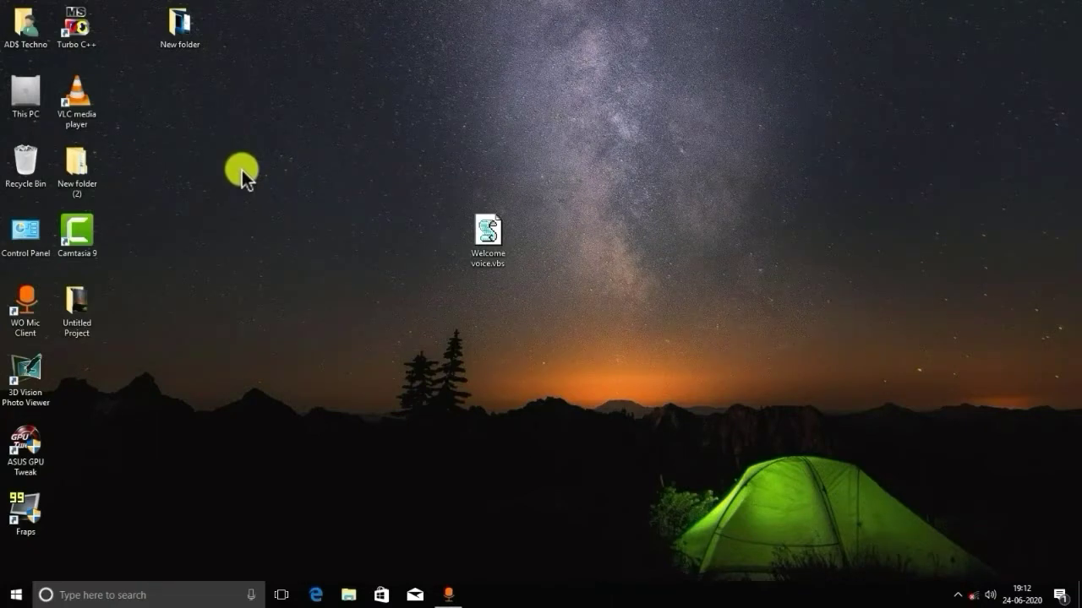
key(win+r)
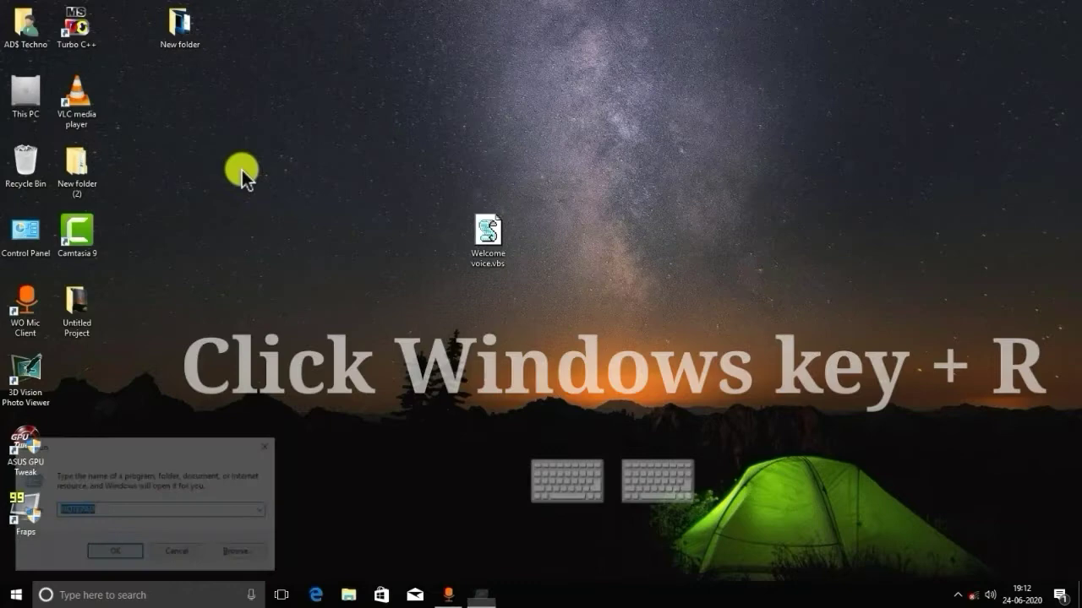
text(NOTEPAD)
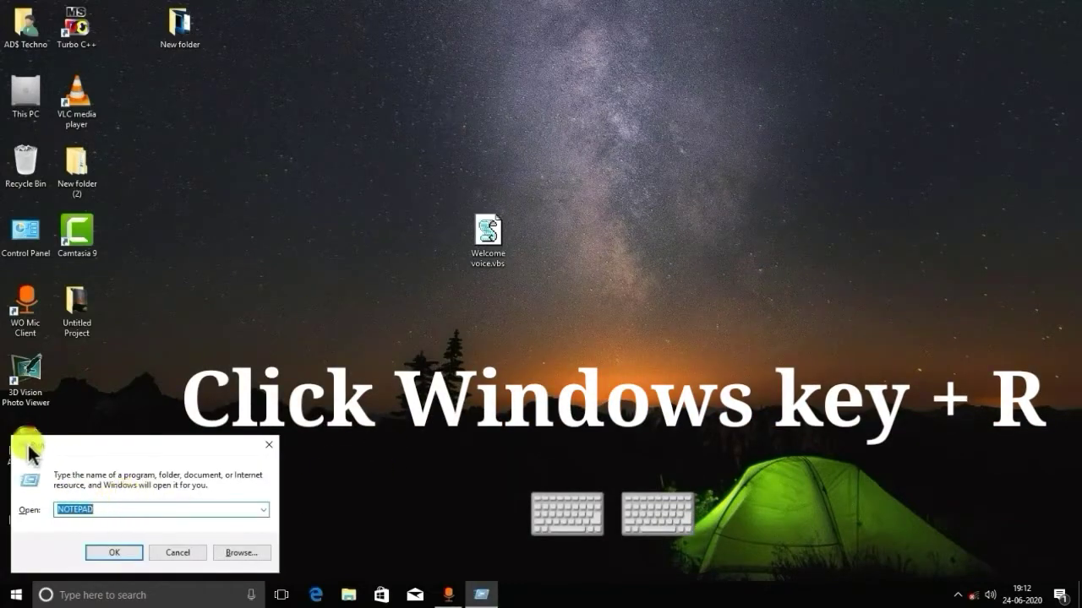
click(113, 551)
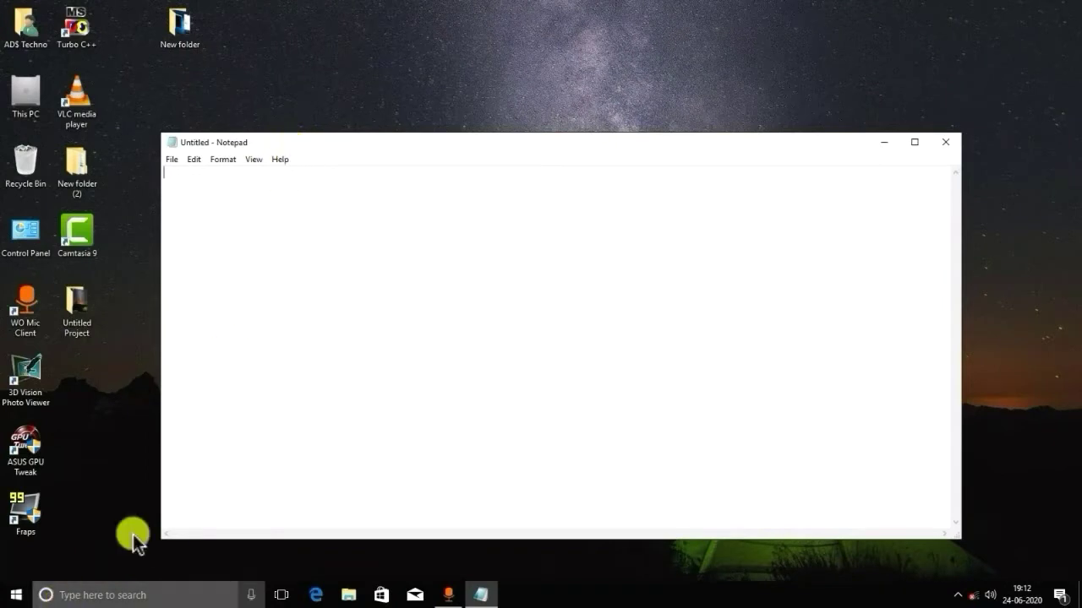
Copy the four-line script speaking 'Welcome Master Ads, to your PC' into the untitled document.
right_click(561, 186)
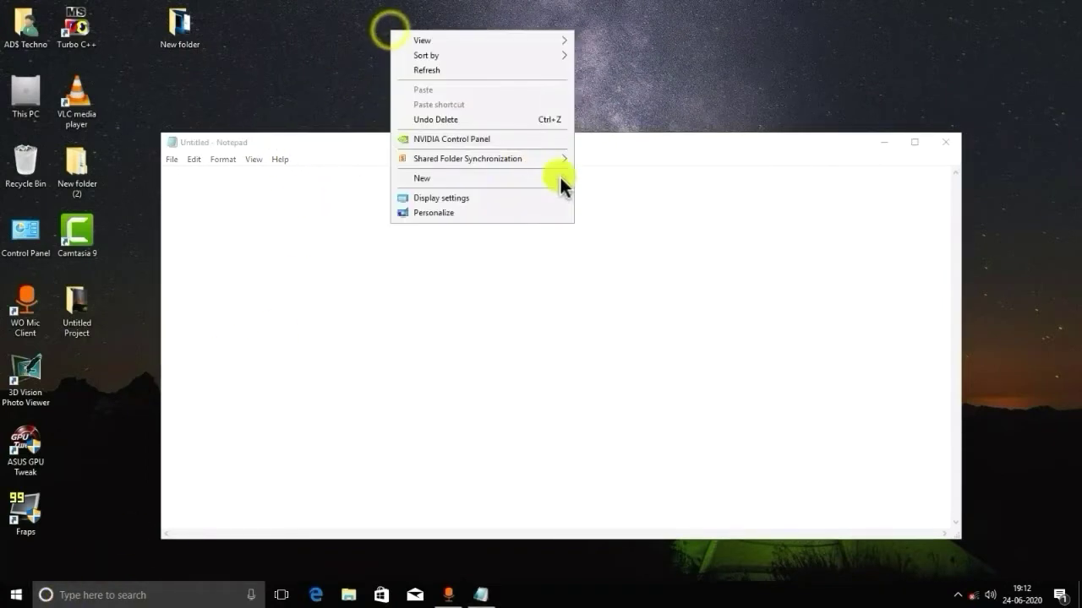
click(319, 180)
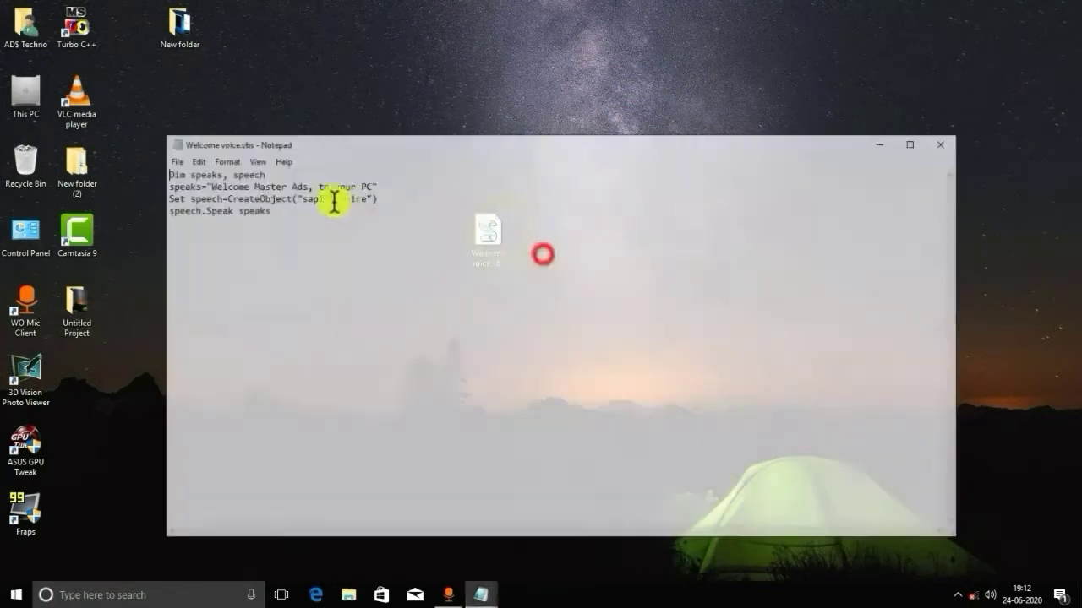
right_click(257, 224)
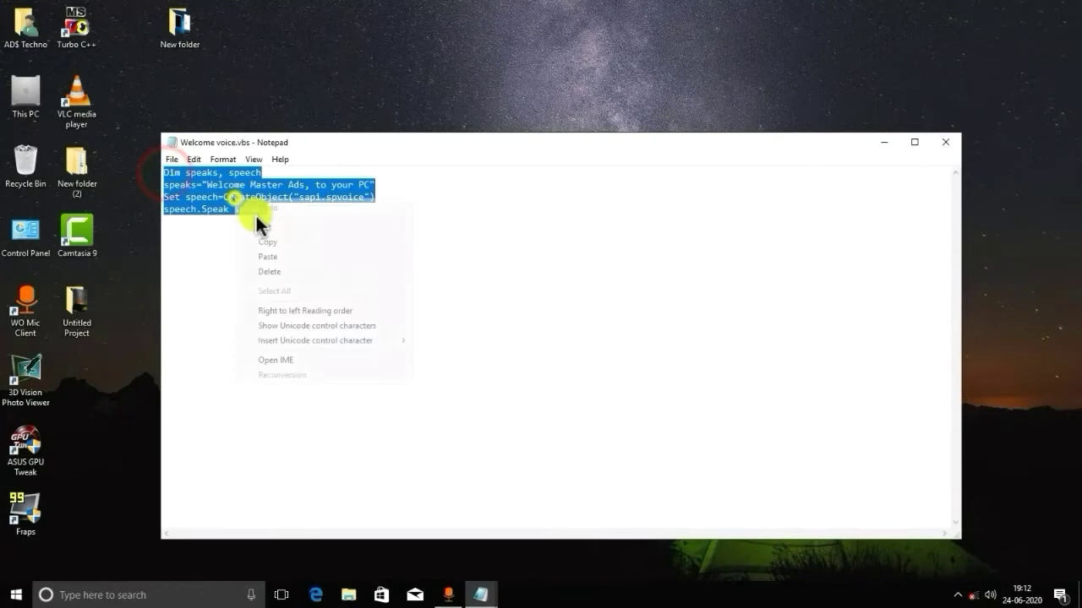
click(944, 142)
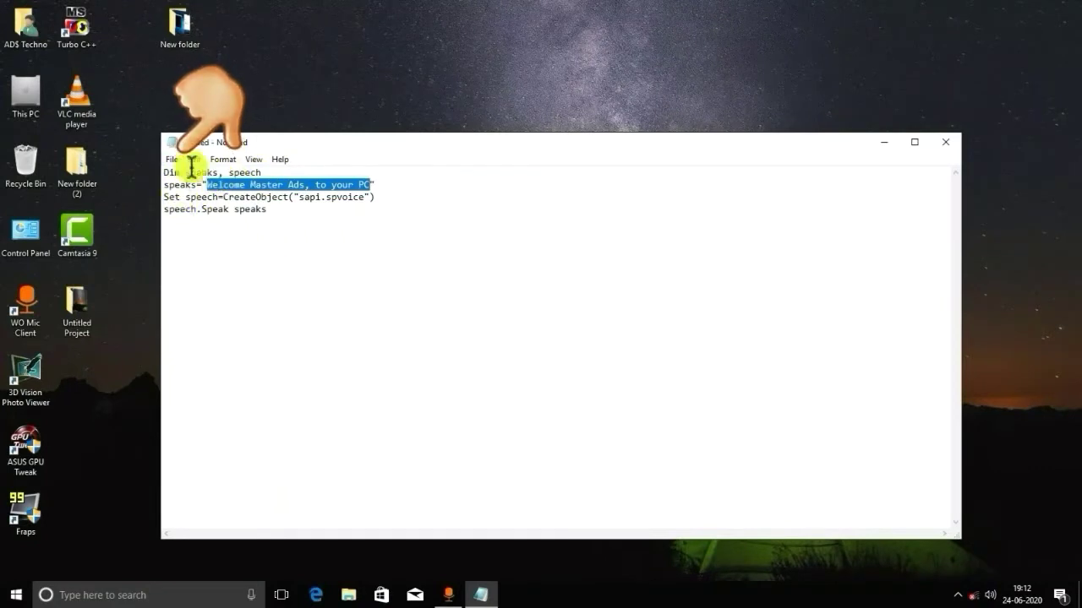
Bring up Save As for the untitled script, opened on the Desktop folder.
click(172, 159)
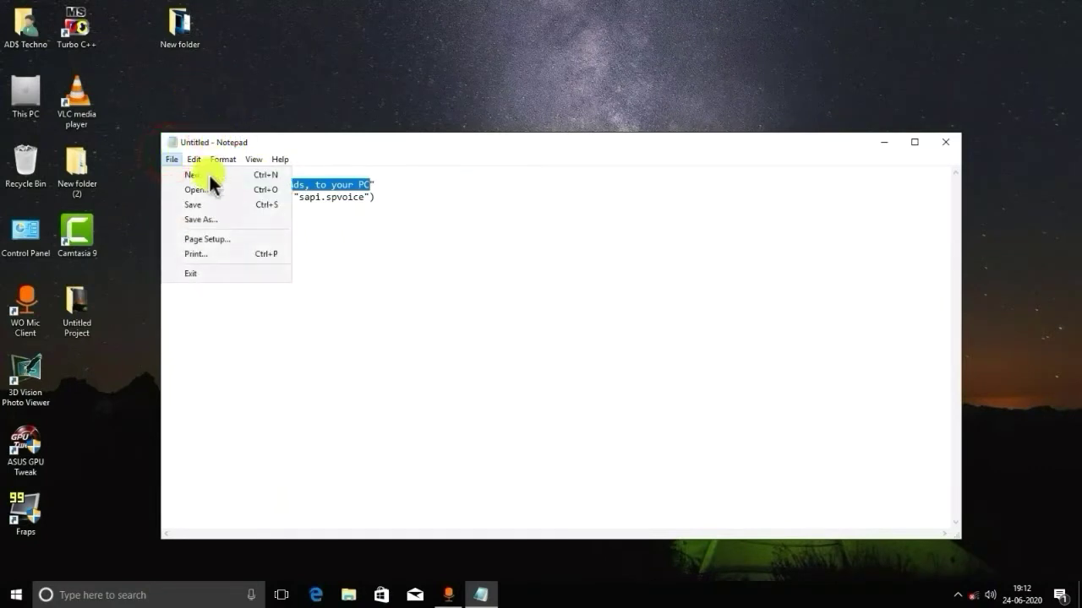
mouse_move(201, 220)
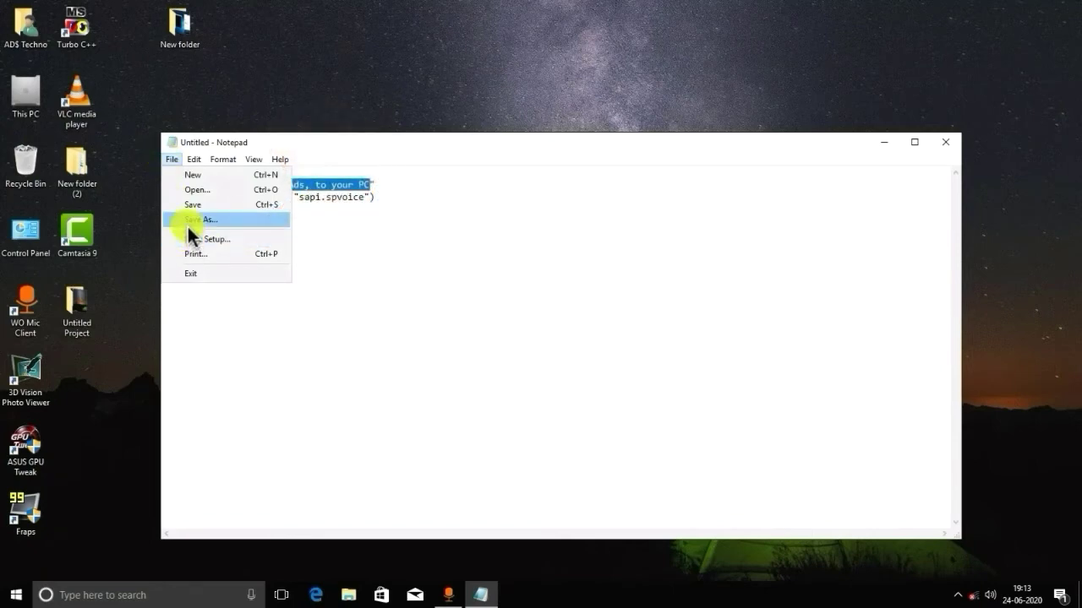
click(209, 219)
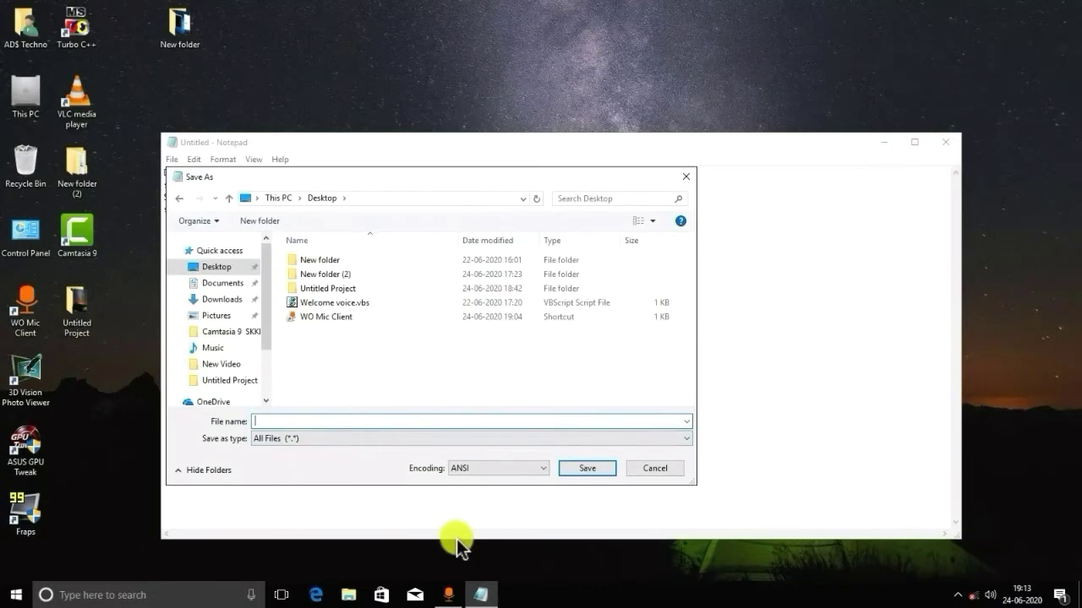
Save the script on the Desktop as 123.vbs with the All Files type.
text(123)
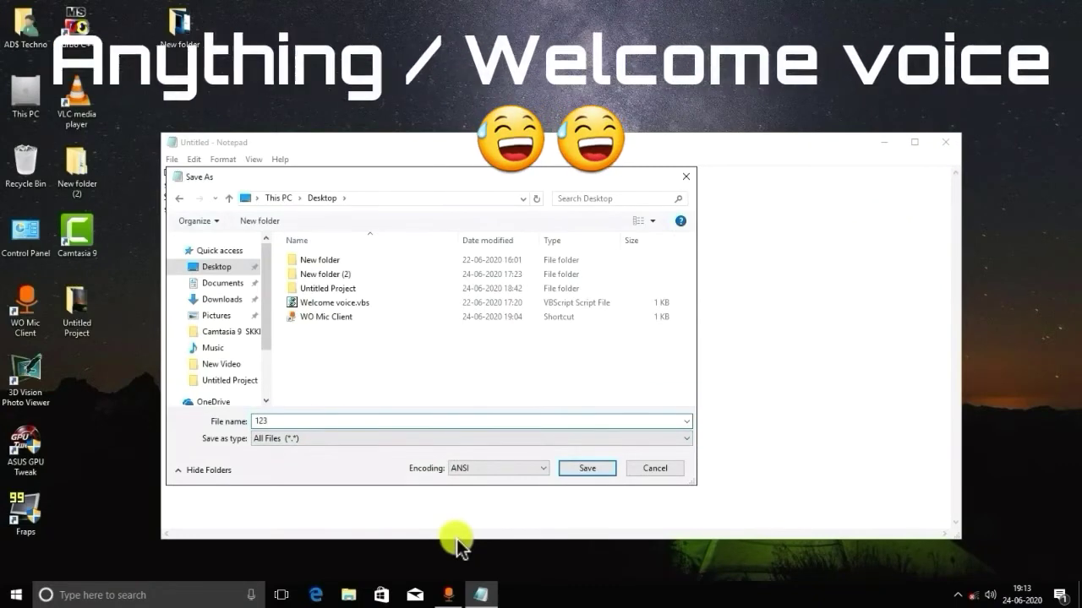
text(.)
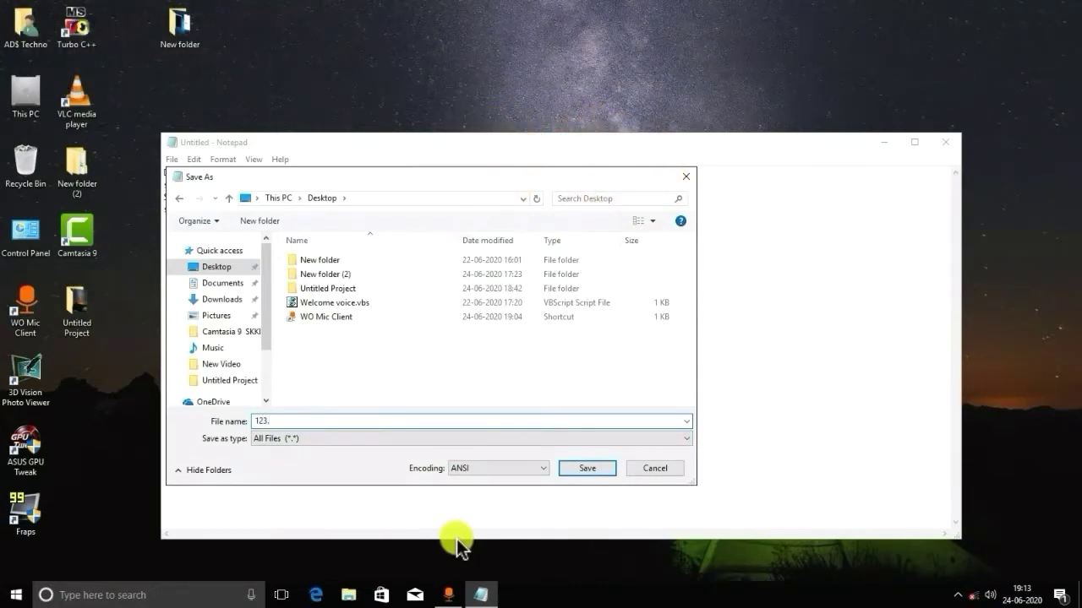
text(vbs)
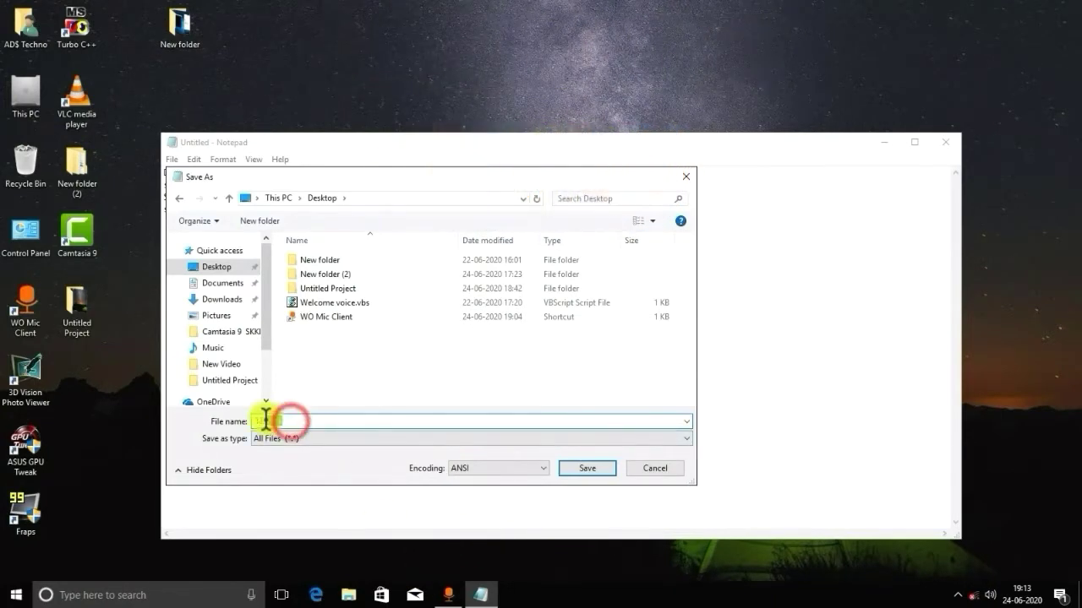
text(123.vbs)
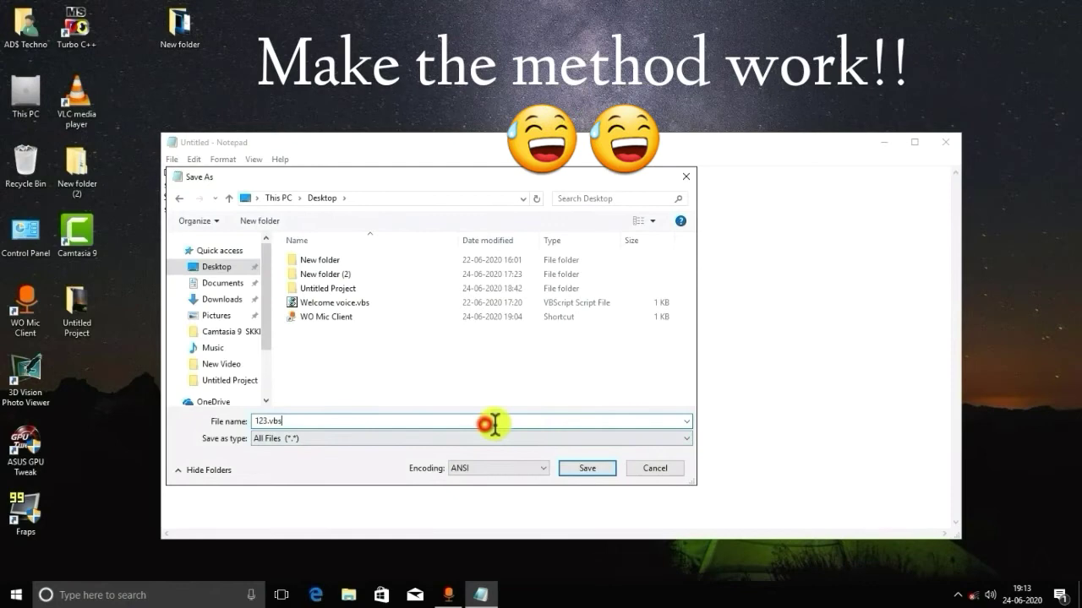
click(587, 467)
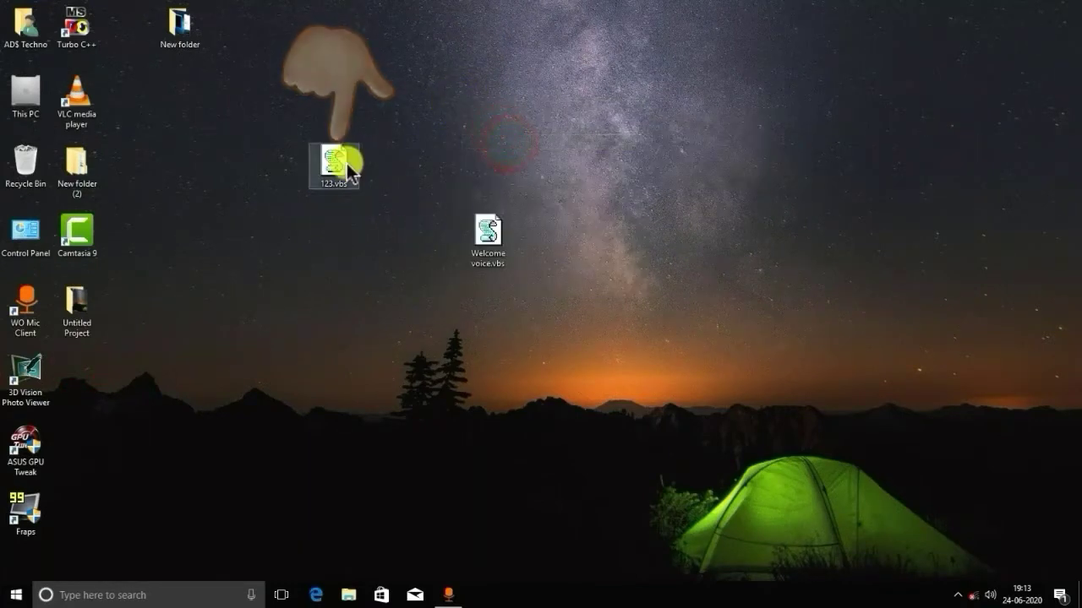
Run 123.vbs to hear the greeting, then rename it to Welcome voice.vbs.
double_click(333, 165)
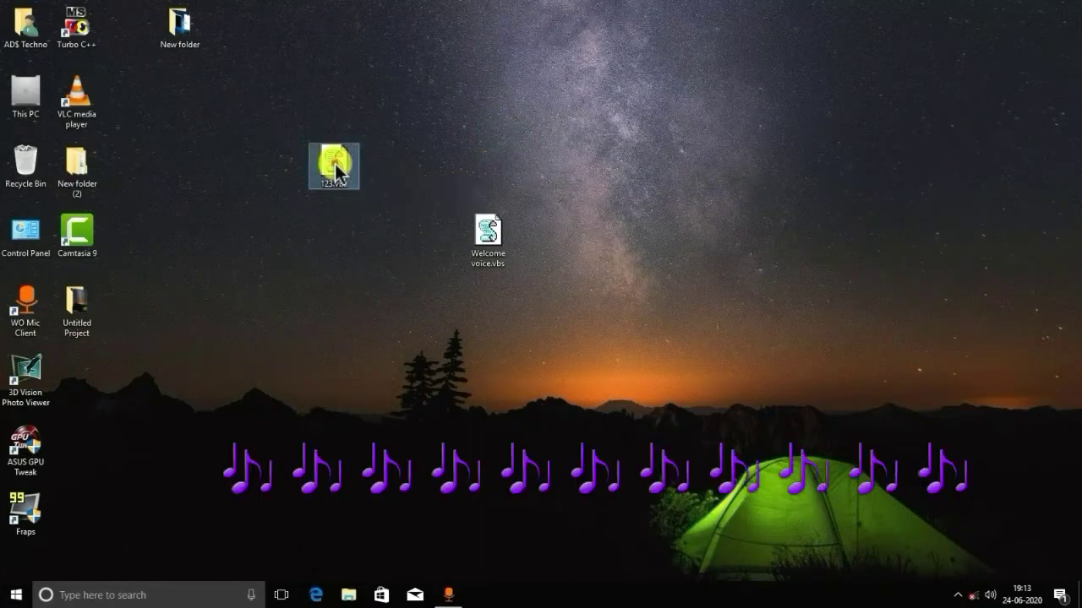
mouse_move(333, 165)
text(Welcome Voice)
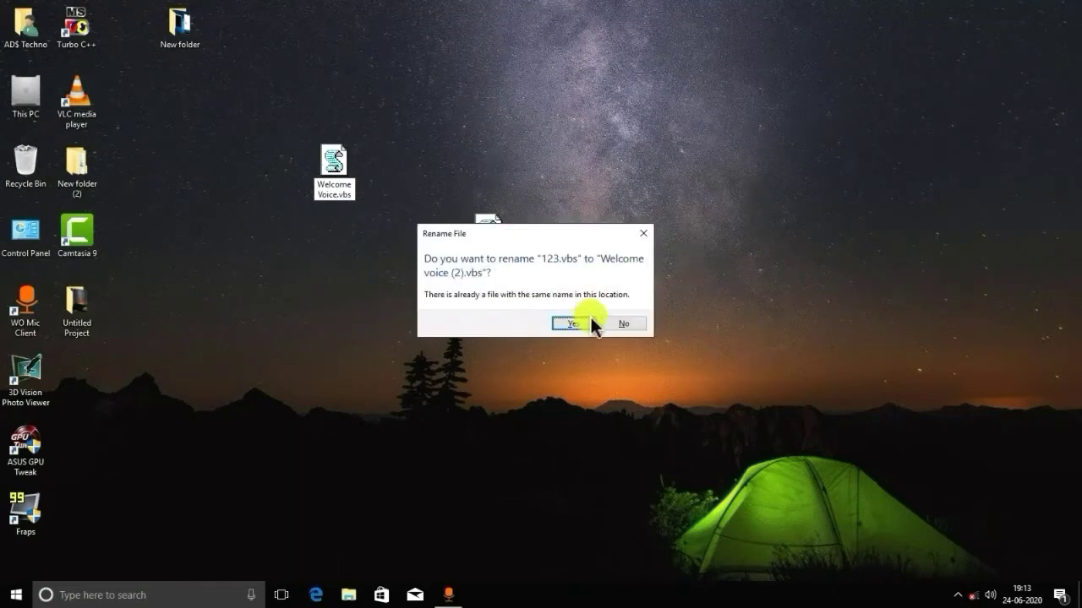
click(570, 323)
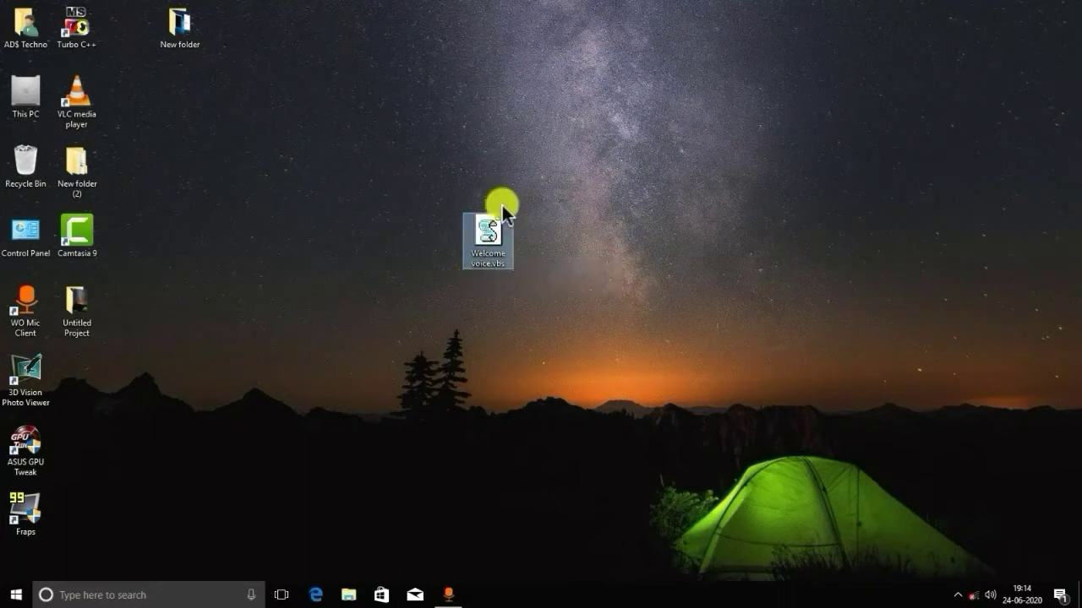
mouse_move(487, 241)
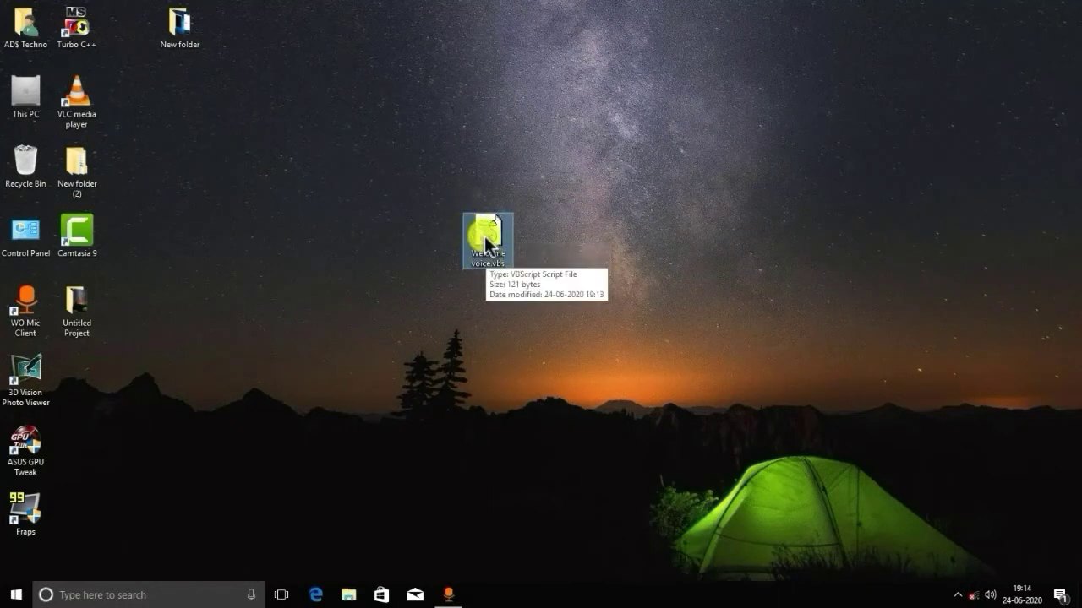
Cut Welcome voice.vbs from the desktop and open the ADS Techno user folder.
right_click(486, 240)
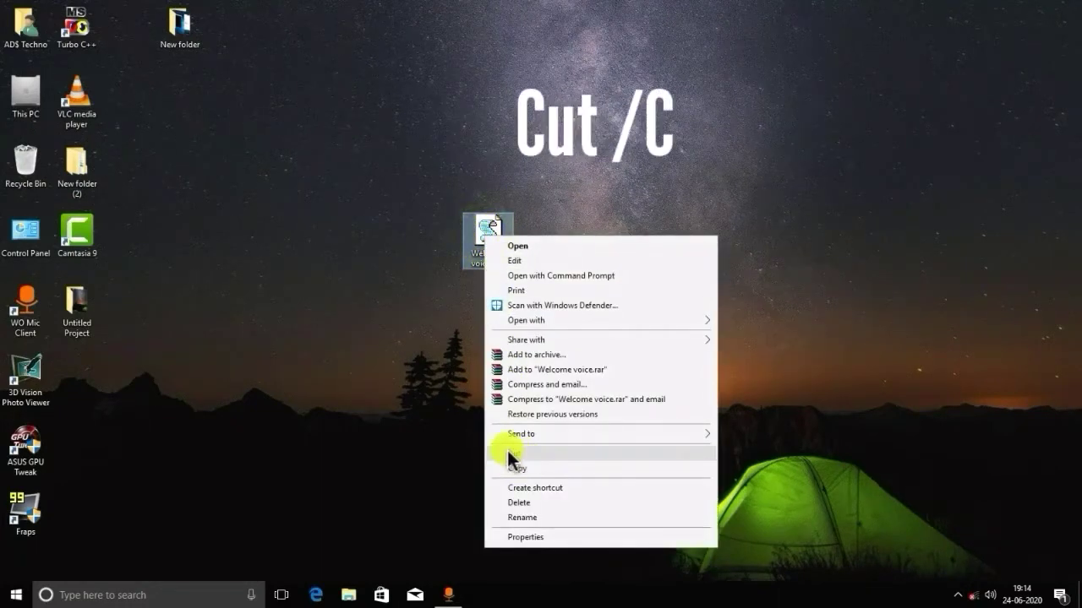
click(515, 468)
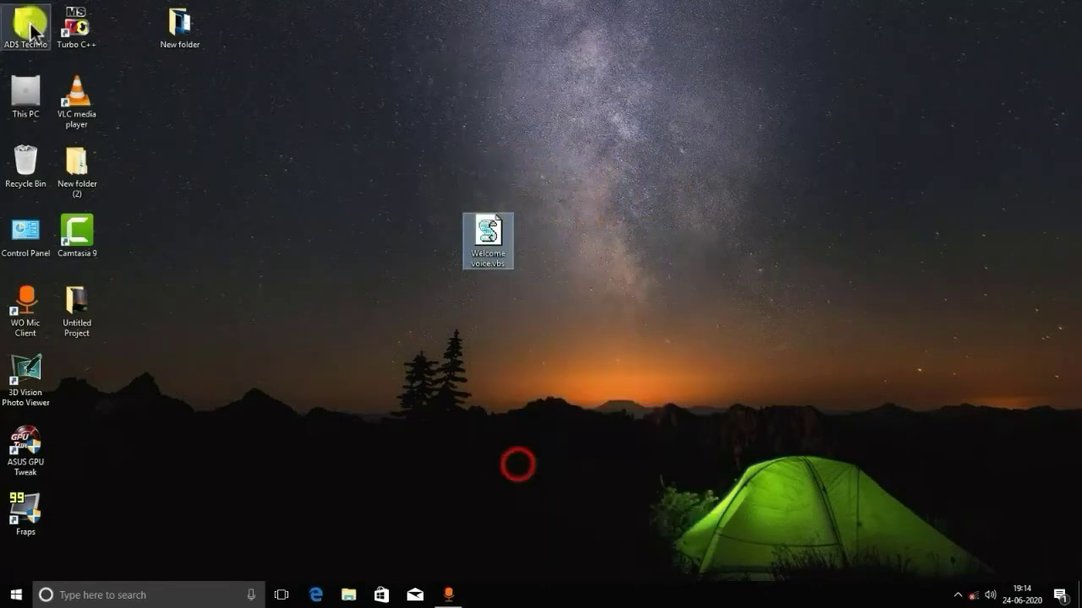
mouse_move(26, 26)
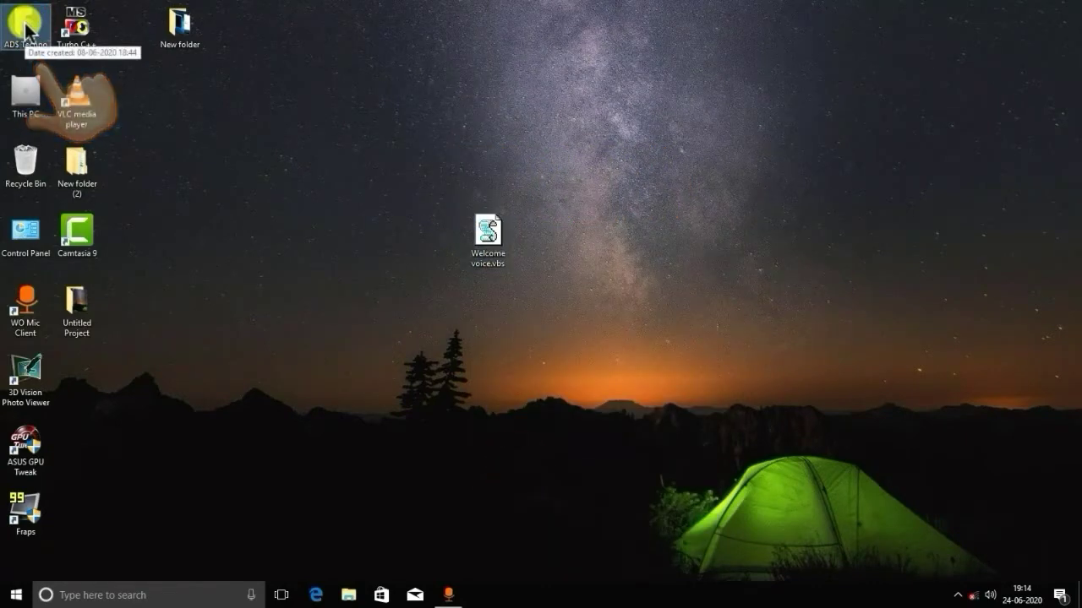
double_click(25, 21)
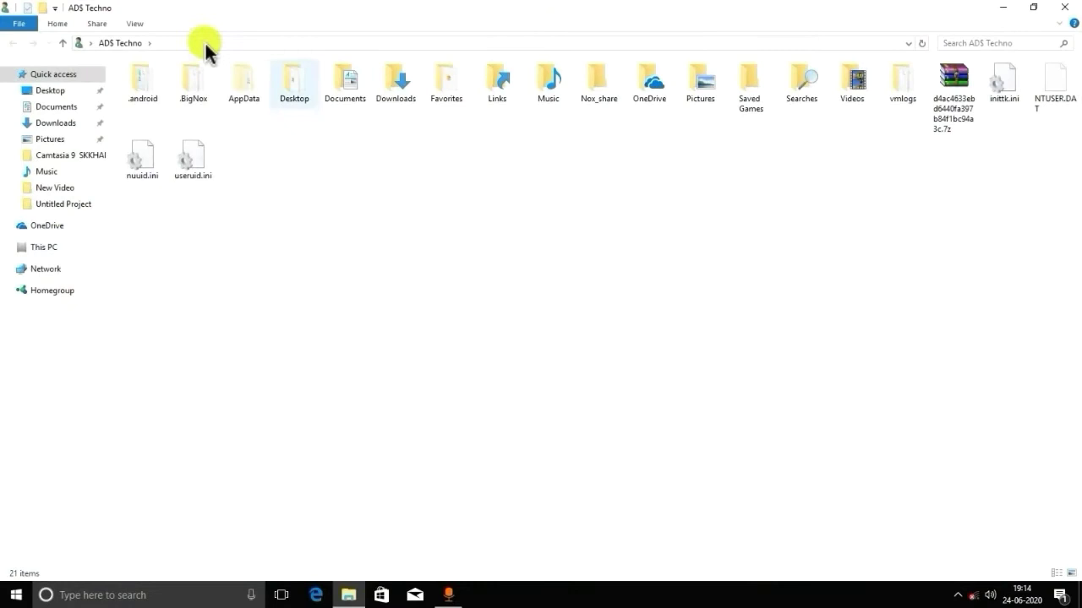
click(134, 23)
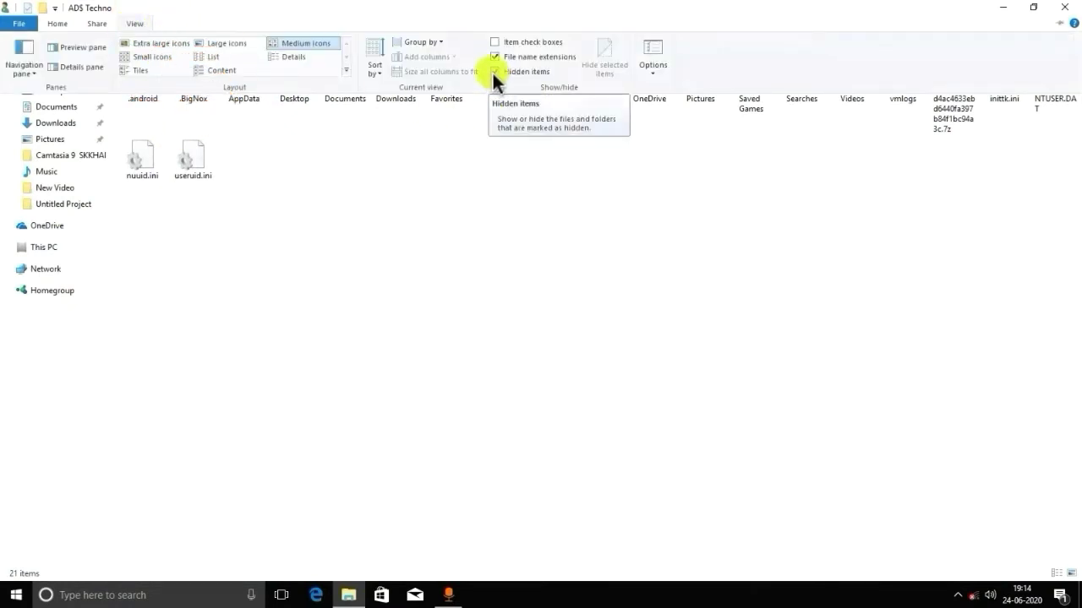
Toggle Hidden items off and back on so AppData shows in ADS Techno.
click(495, 71)
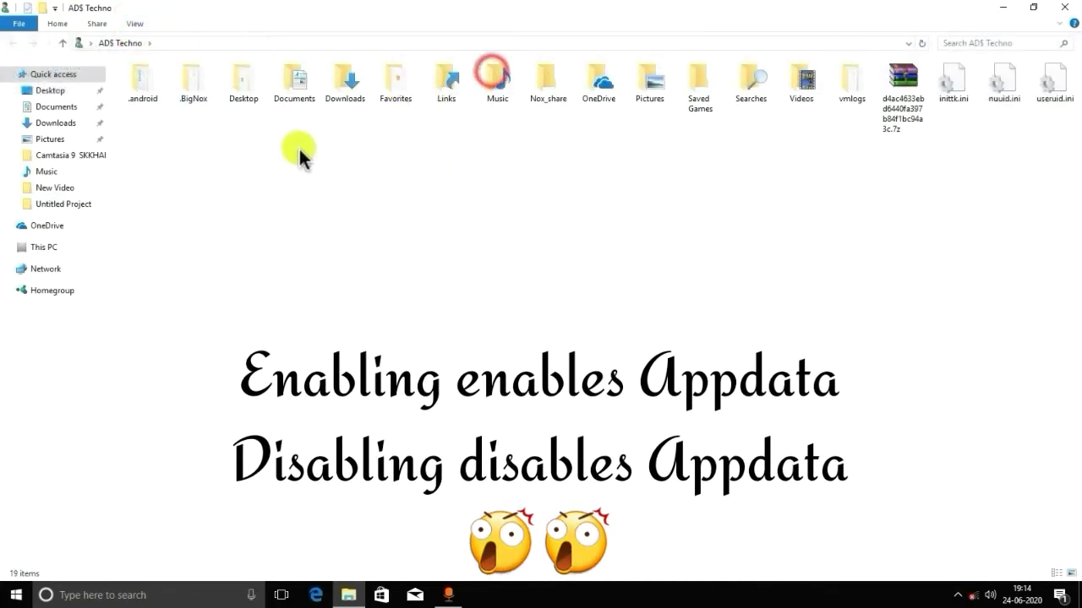
click(133, 23)
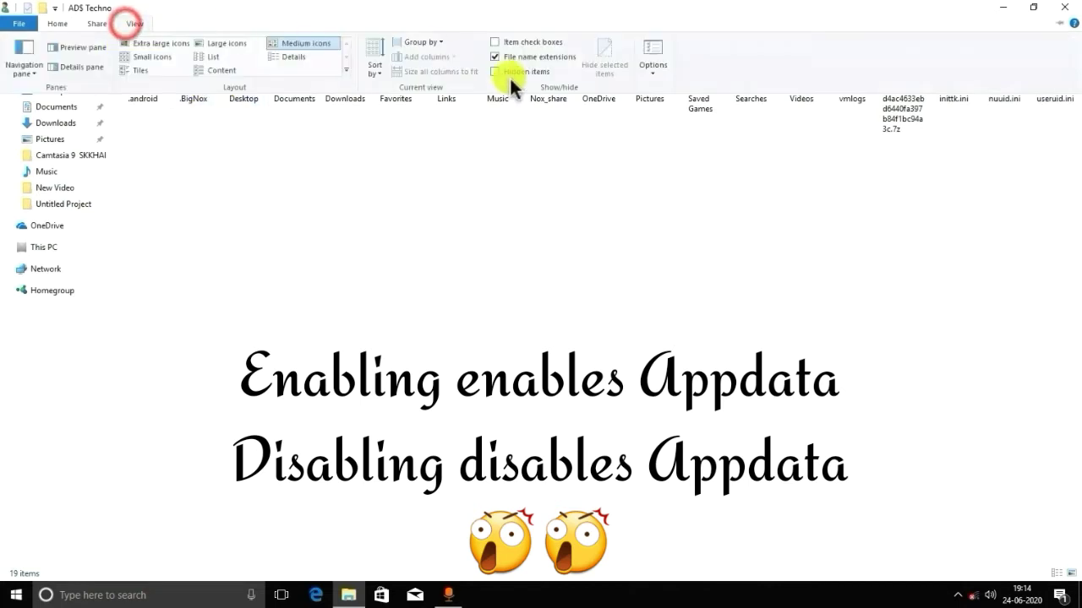
click(523, 72)
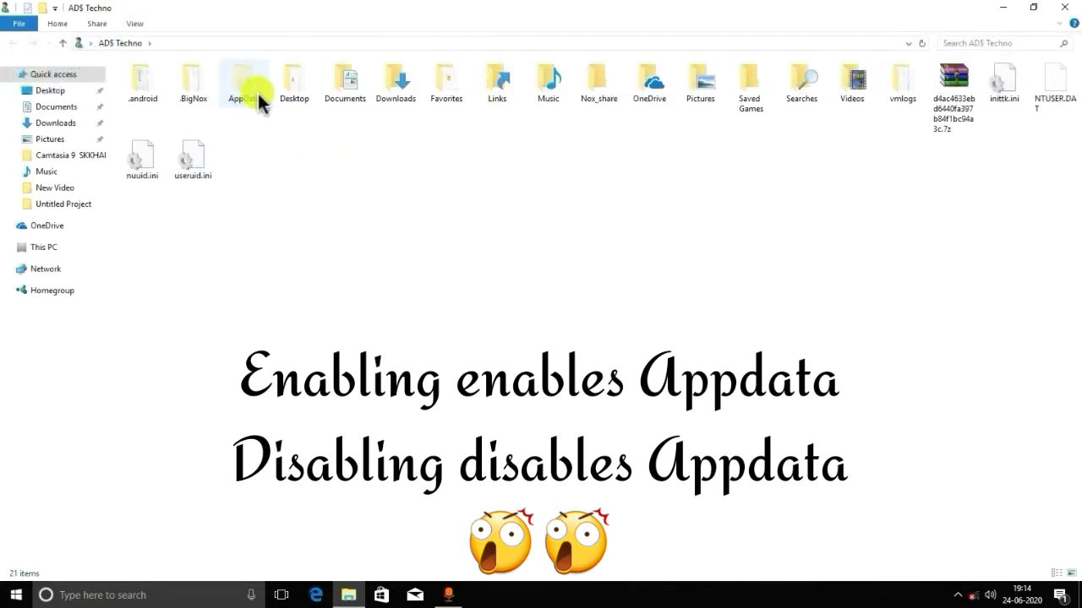
Paste Welcome voice.vbs into AppData\Roaming\Microsoft\Windows\Start Menu\Programs\Startup, replacing the existing copy.
double_click(243, 80)
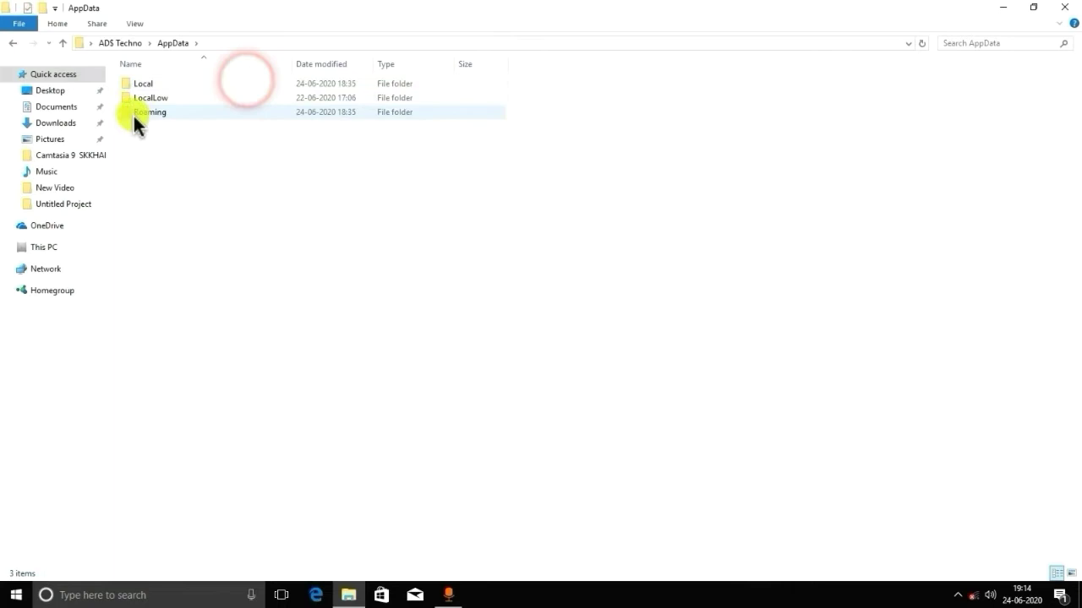
mouse_move(149, 112)
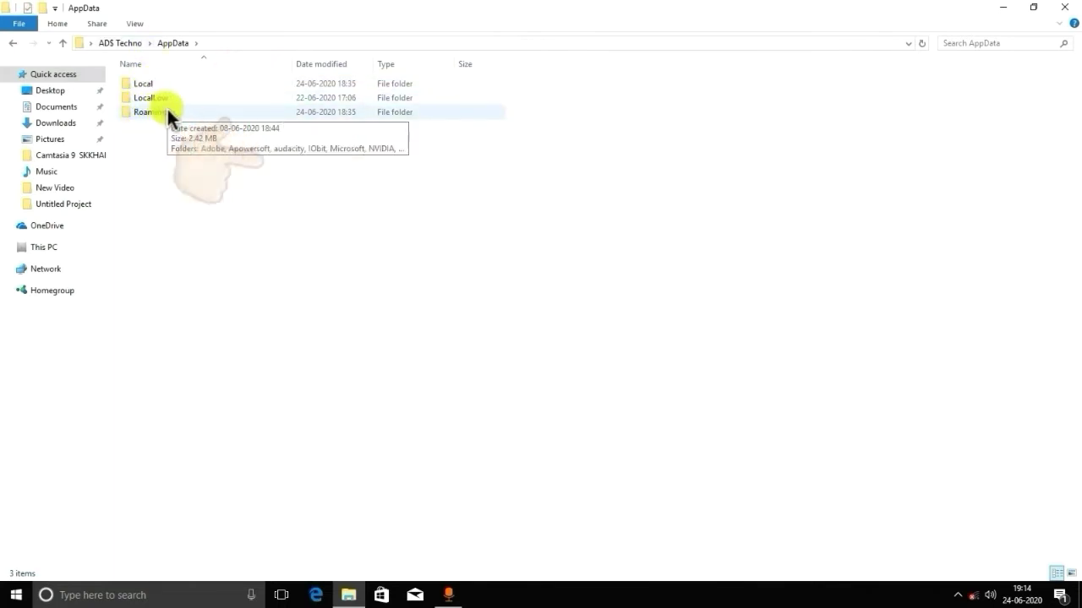
double_click(148, 112)
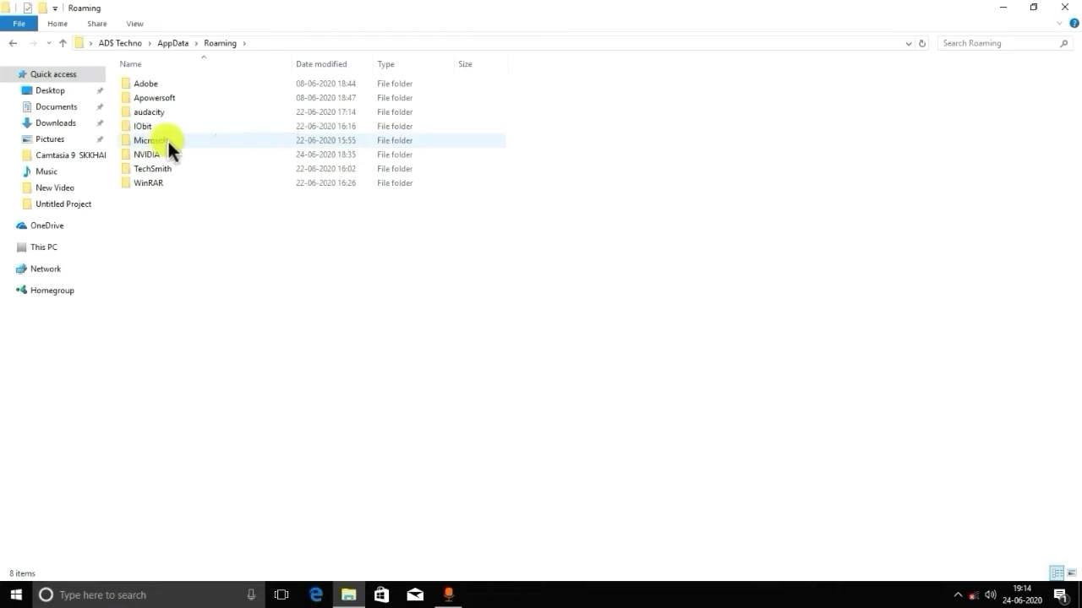
double_click(151, 140)
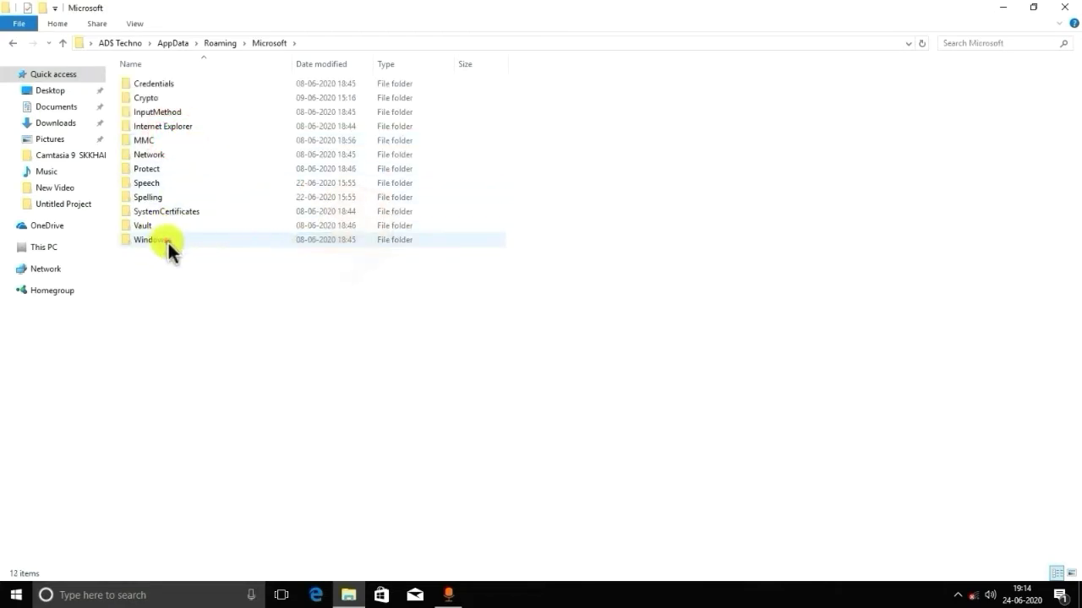
double_click(153, 239)
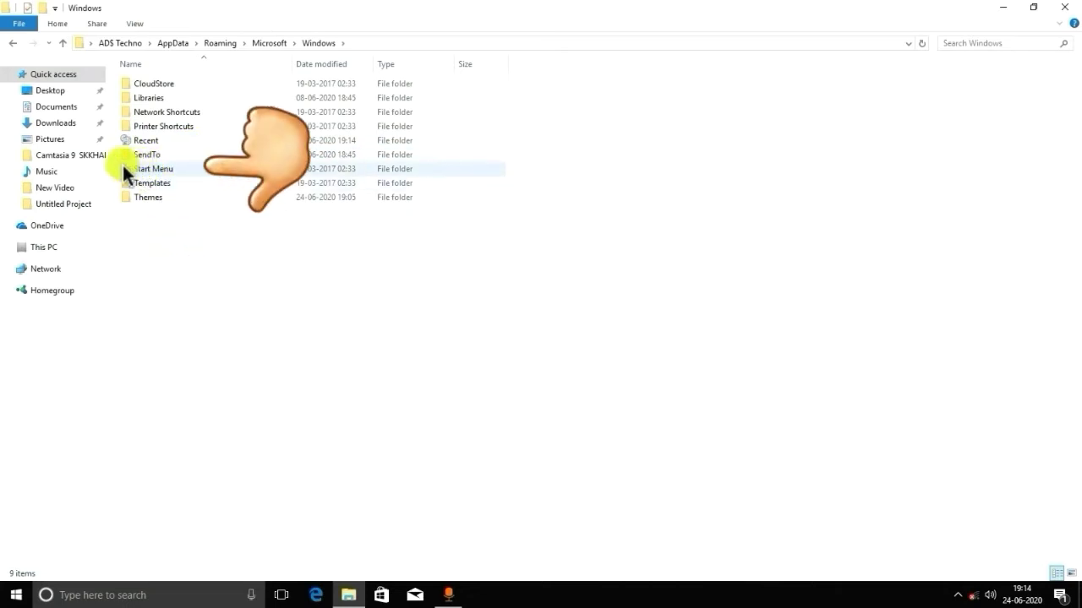
double_click(153, 168)
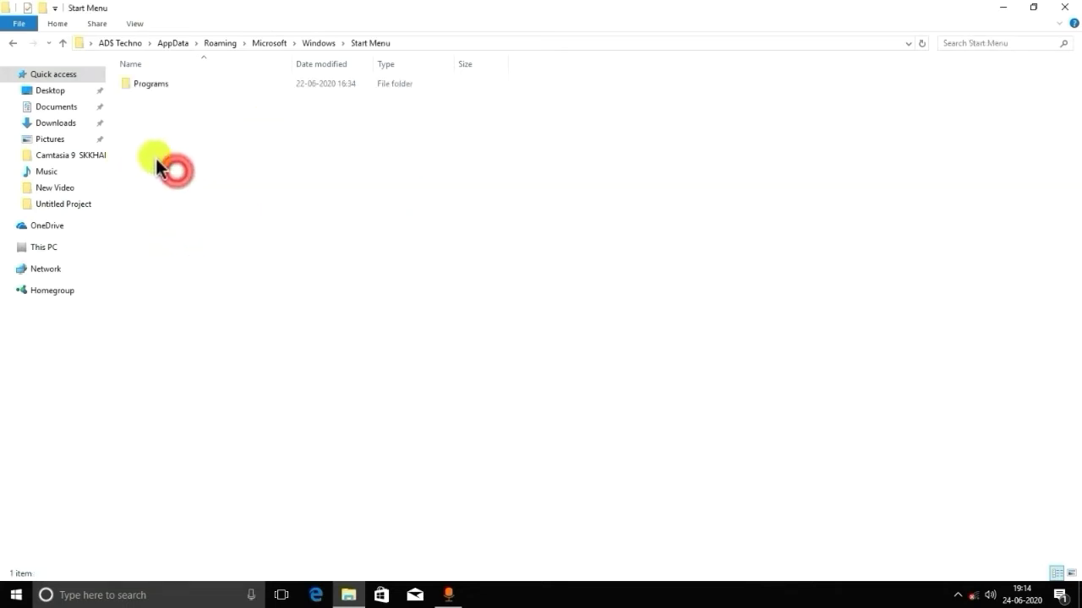
click(150, 83)
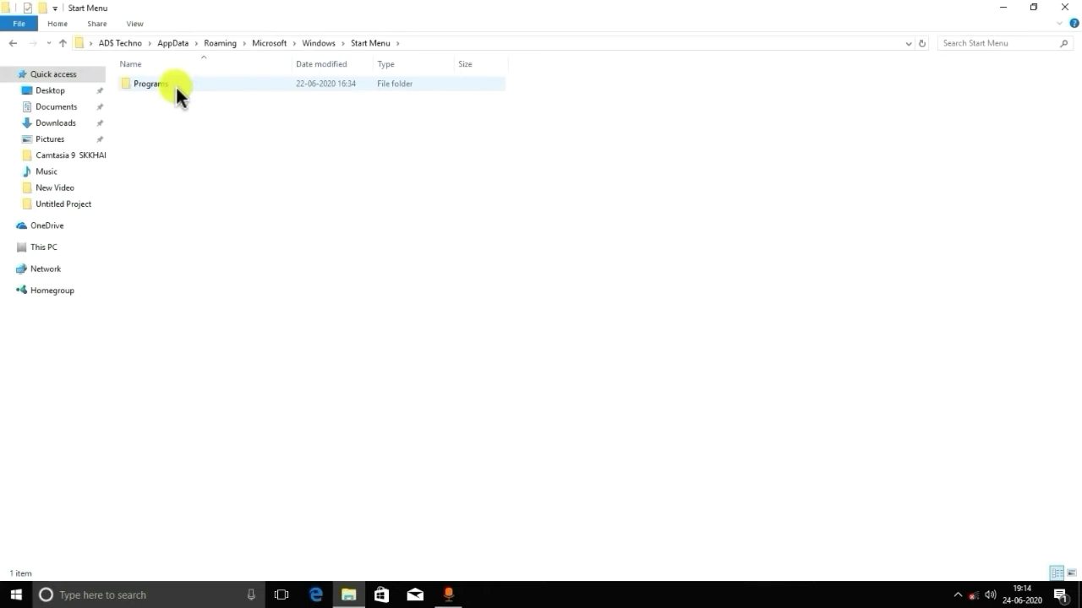
double_click(151, 83)
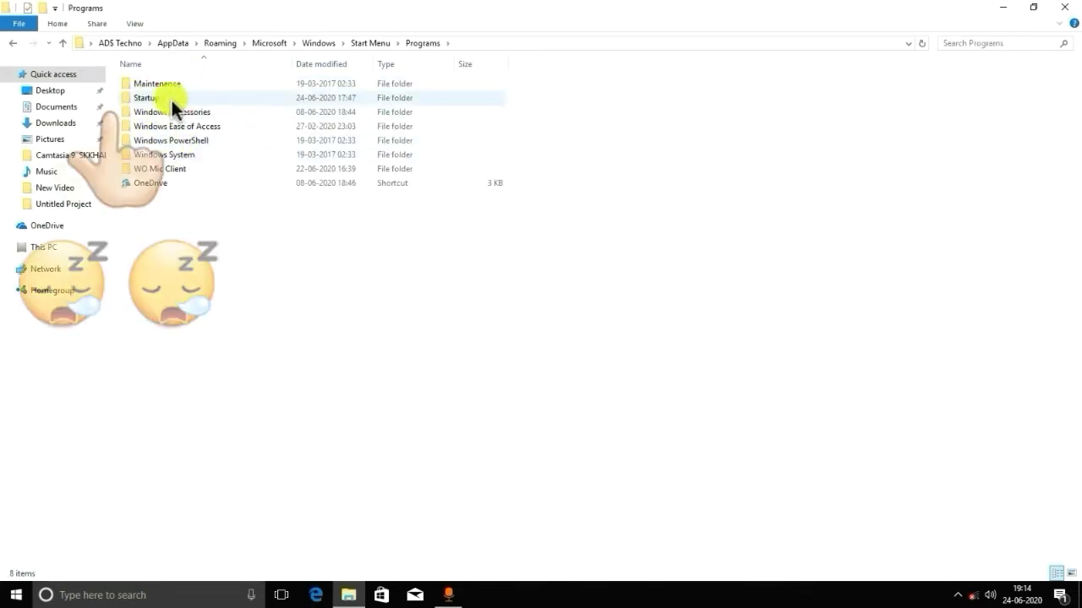
double_click(144, 97)
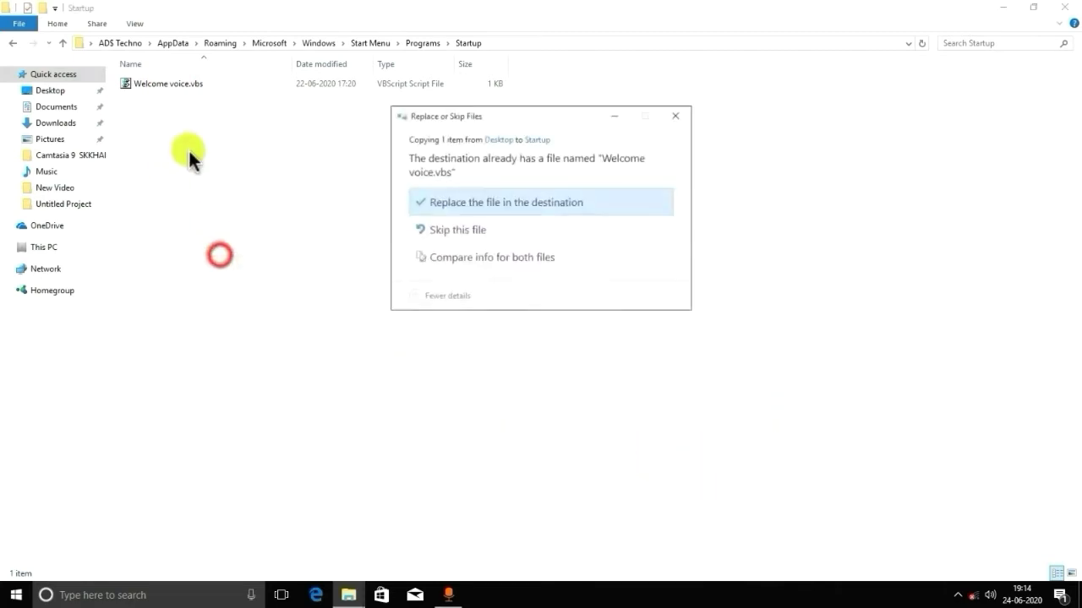
click(505, 202)
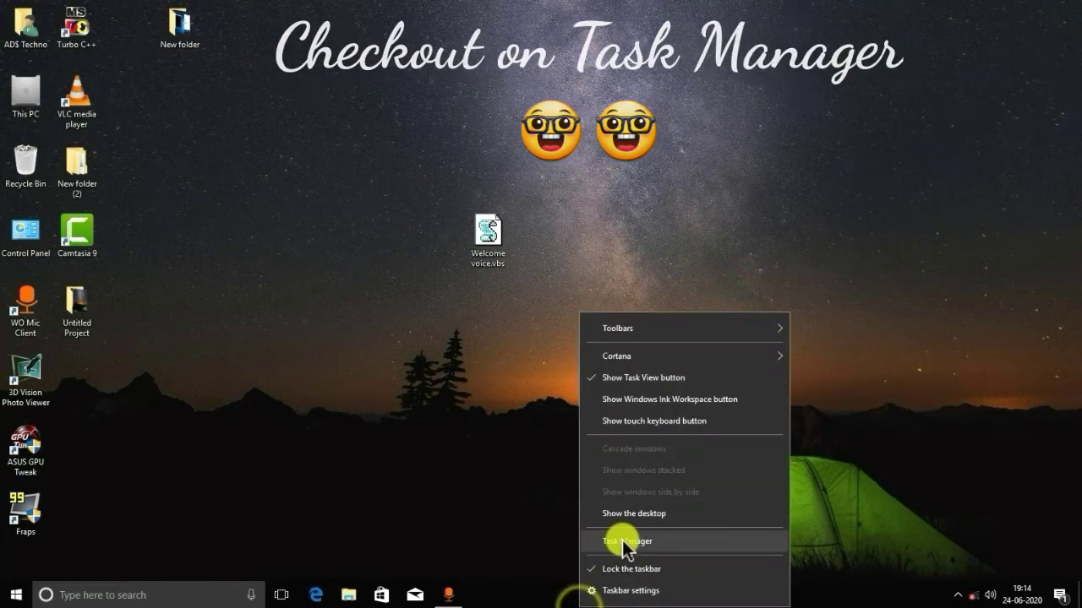
Check Welcome voice.vbs shows Enabled on Task Manager's Startup list, then close Task Manager.
click(627, 541)
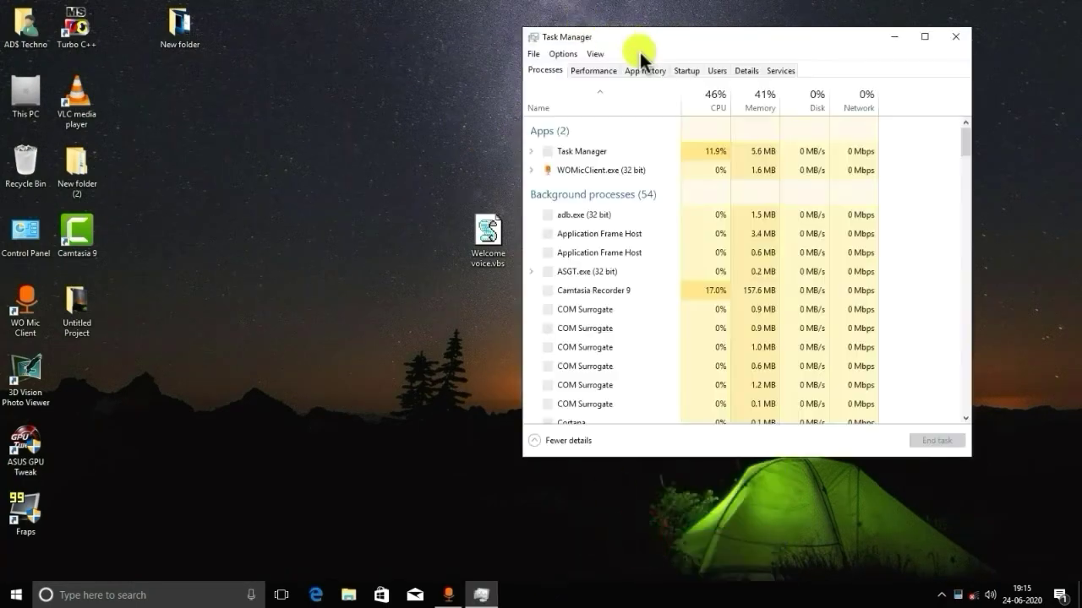
click(685, 70)
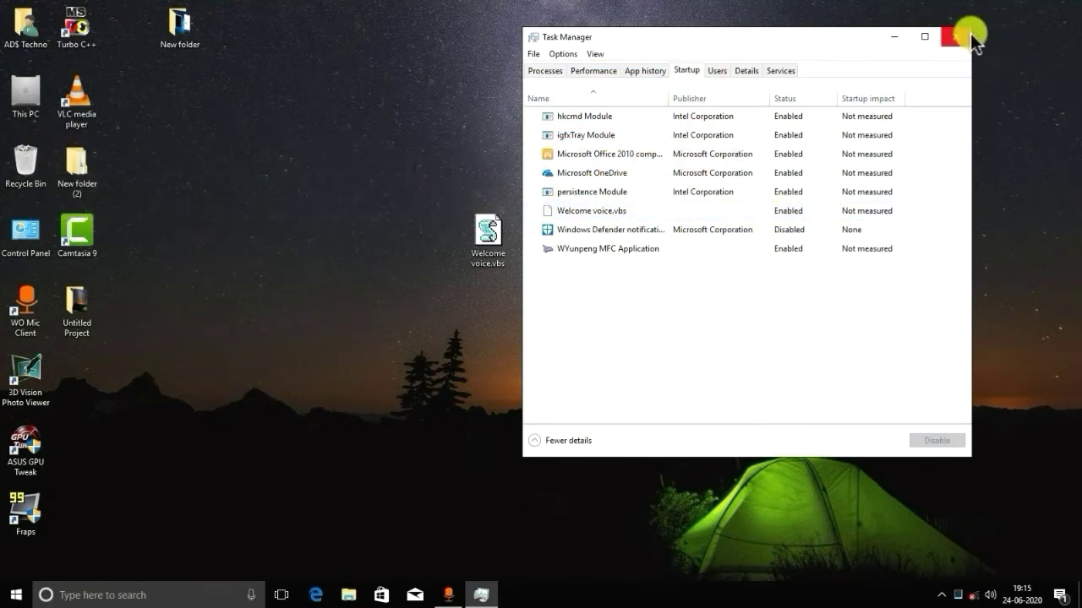
click(955, 36)
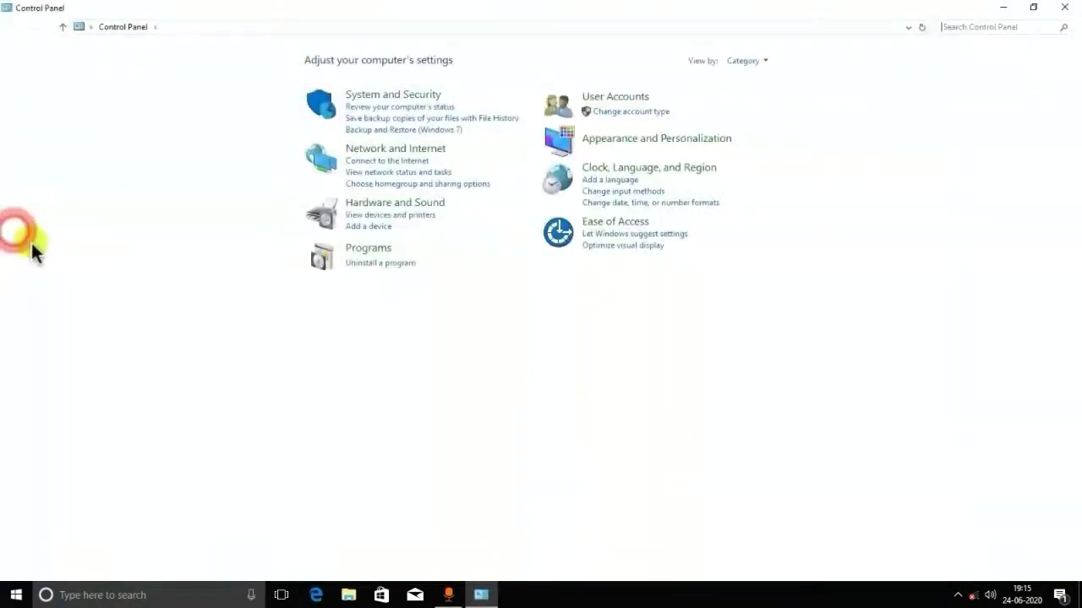
Switch Control Panel to Large icons view and open Speech Recognition.
click(745, 60)
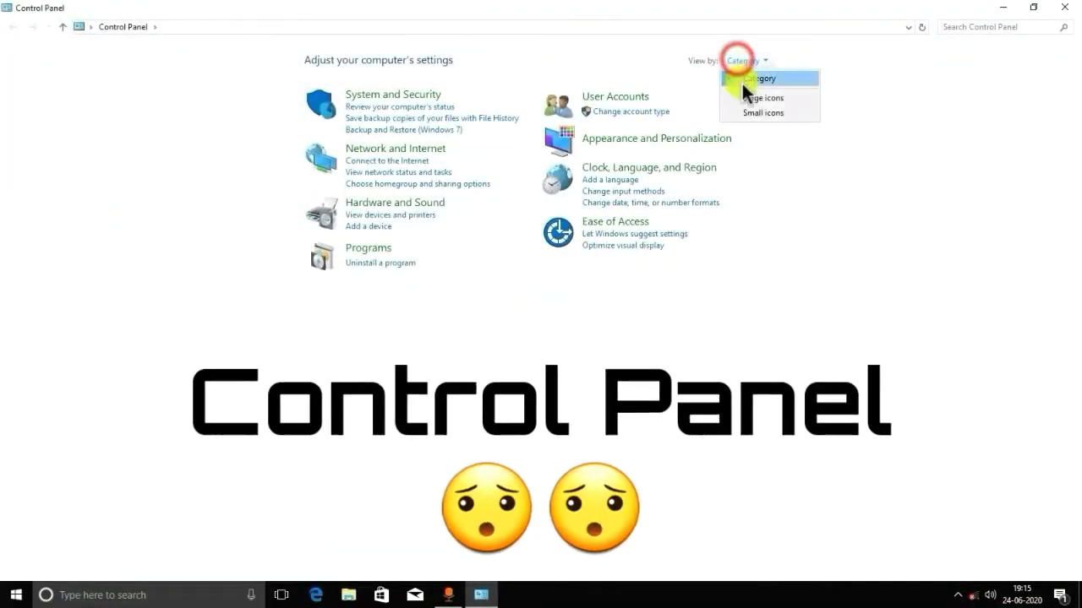
click(760, 97)
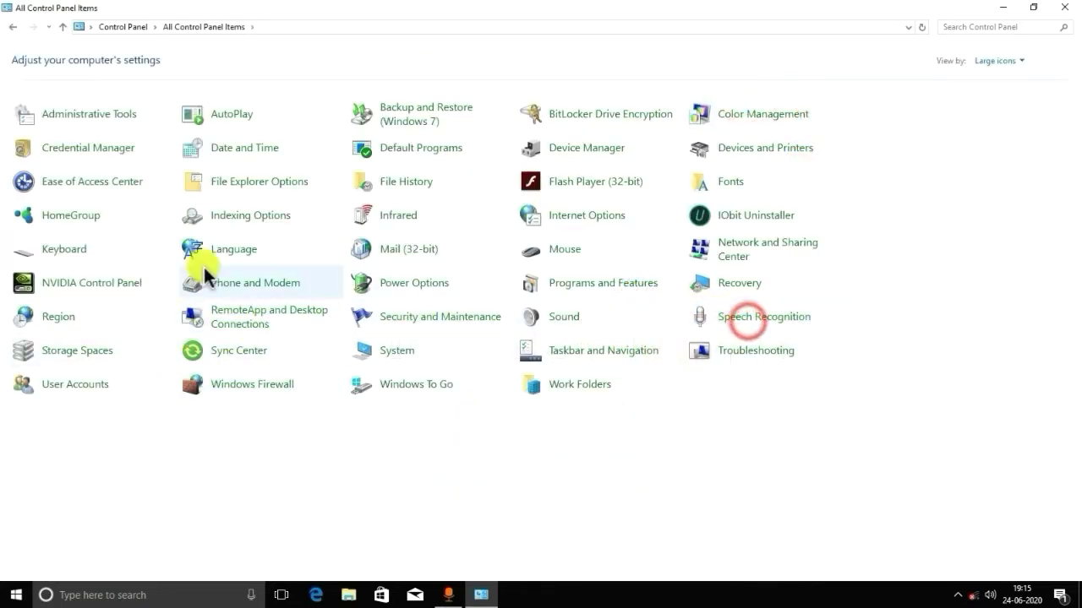
click(763, 316)
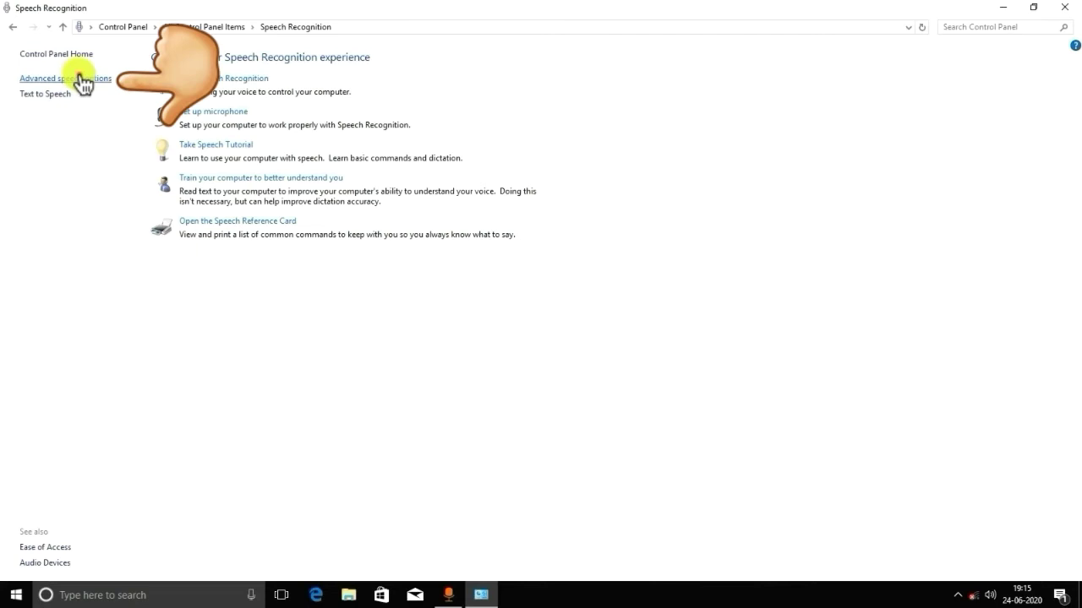
Select Microsoft Zira Desktop as the Text to Speech voice in Advanced speech options and confirm.
click(66, 78)
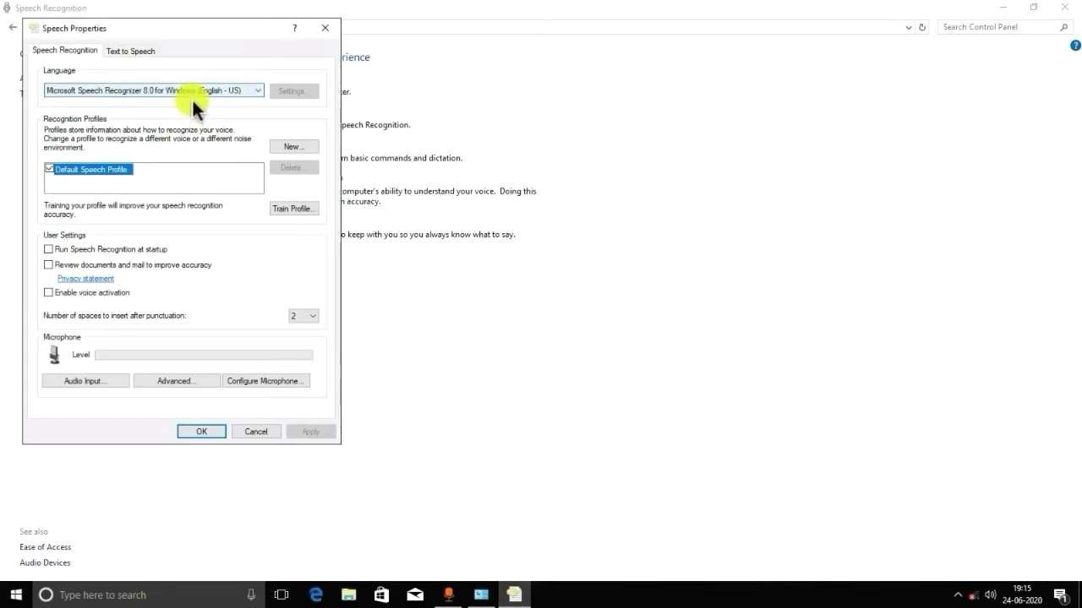
click(130, 51)
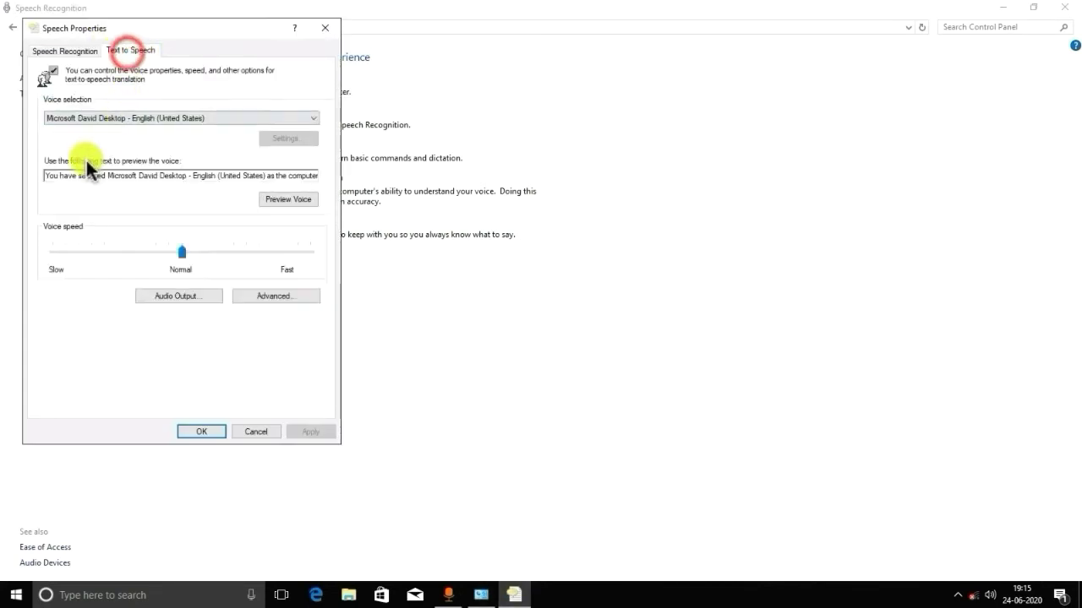
click(181, 118)
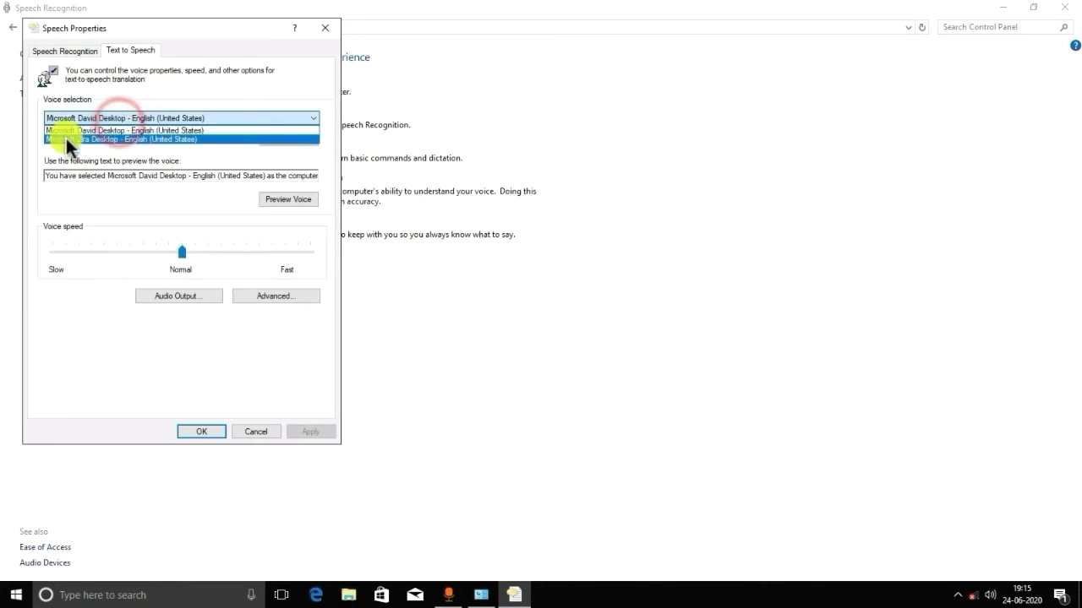
click(118, 138)
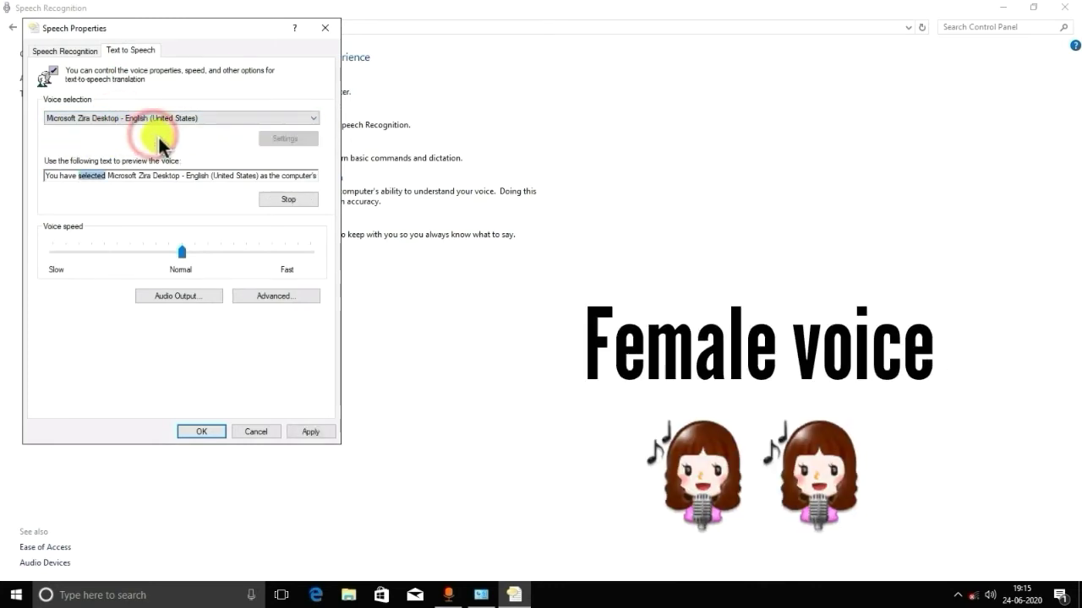
click(201, 432)
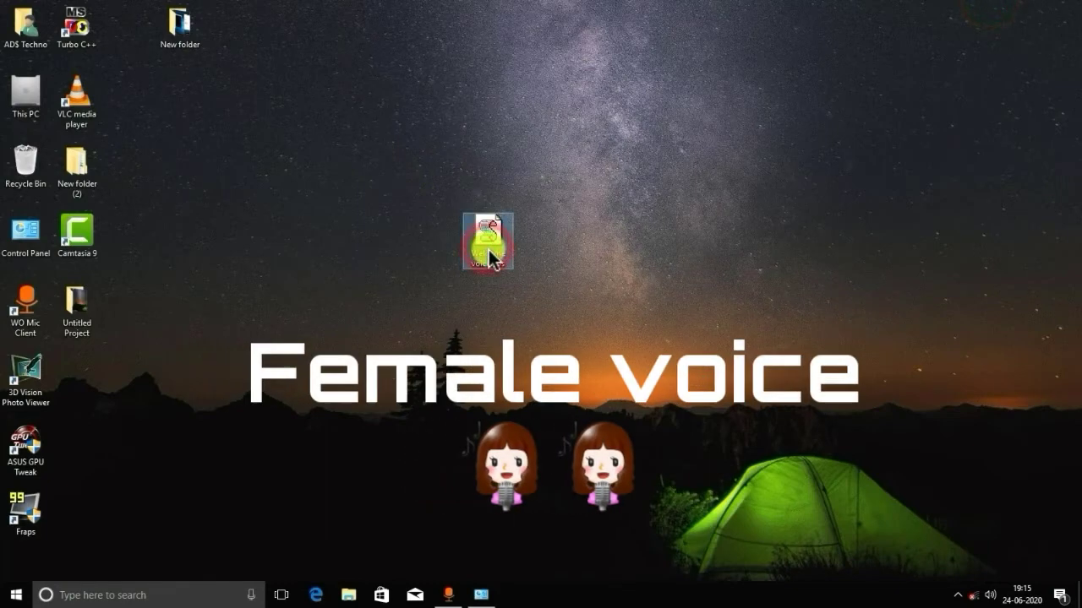
double_click(486, 241)
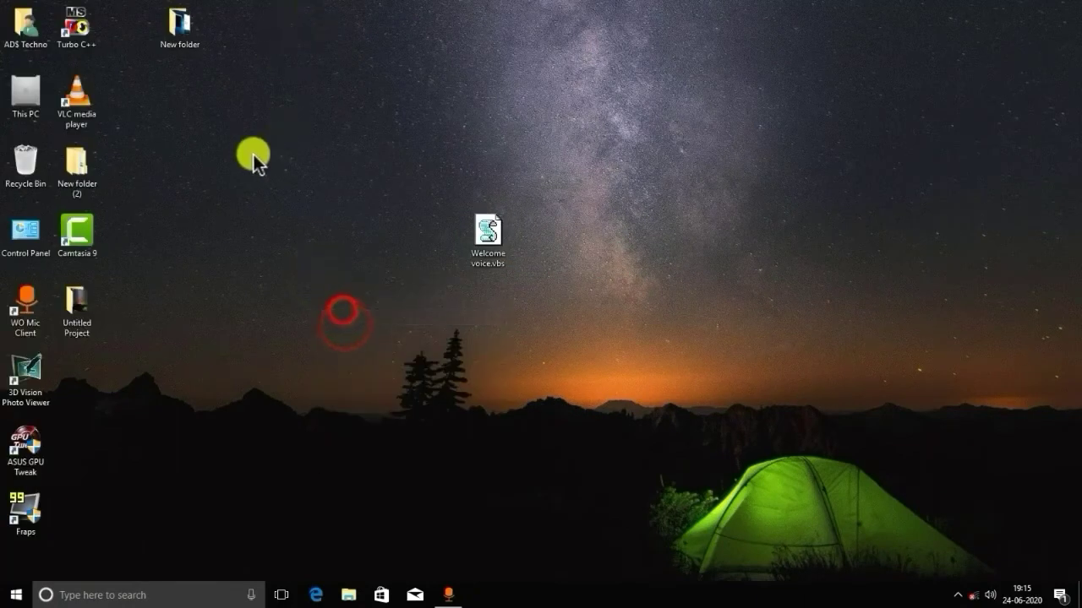
mouse_move(309, 165)
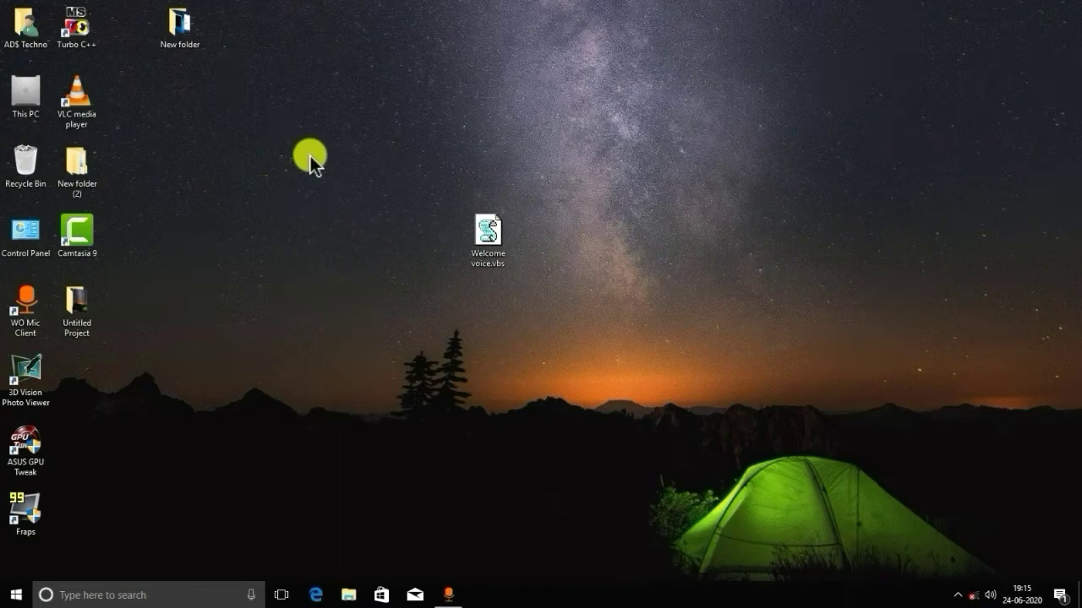
click(487, 232)
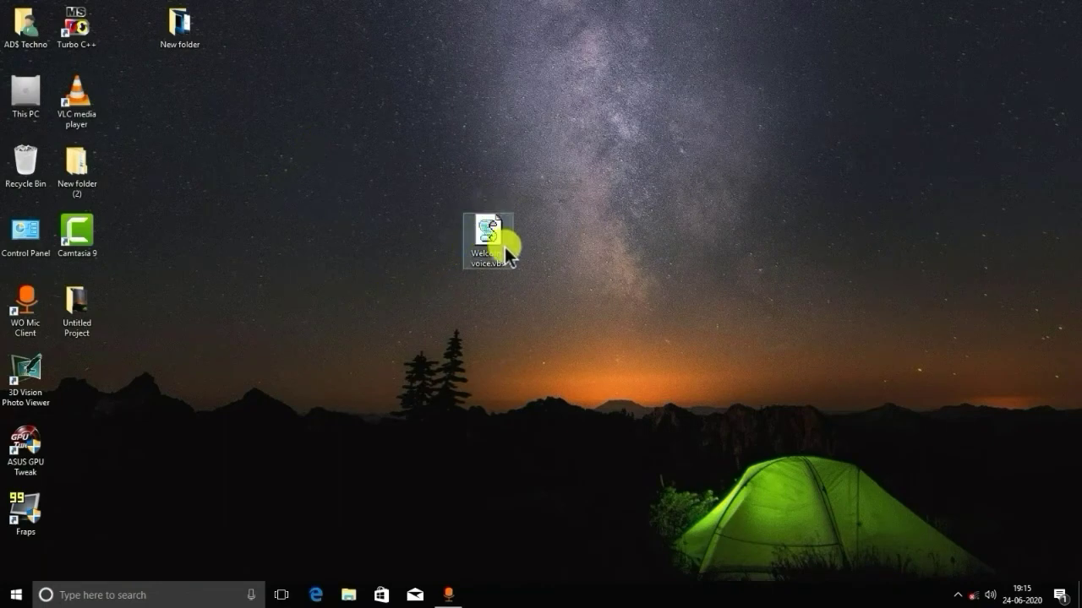
mouse_move(814, 186)
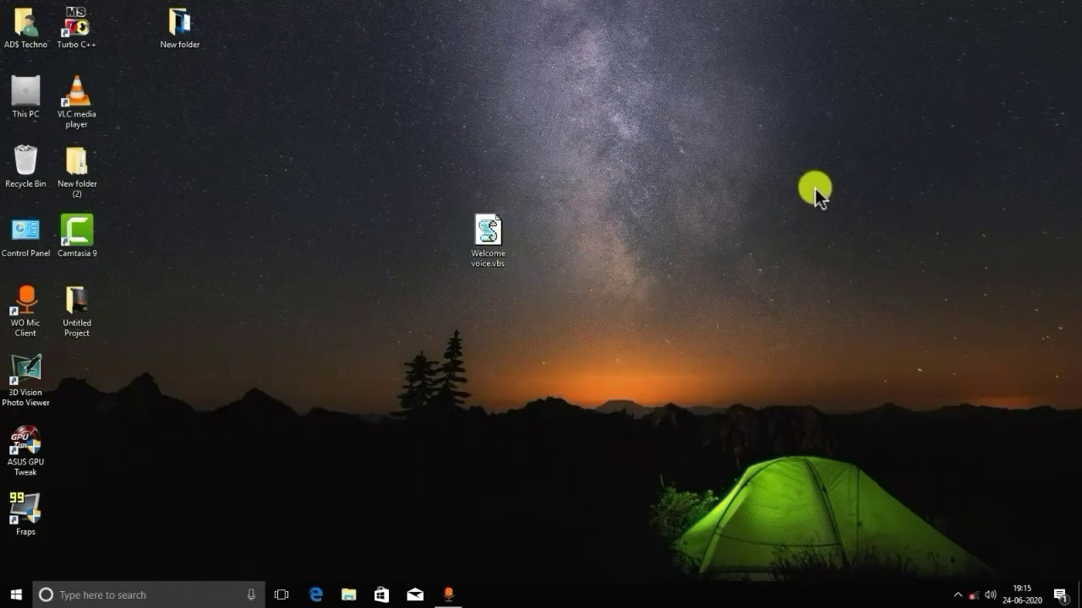